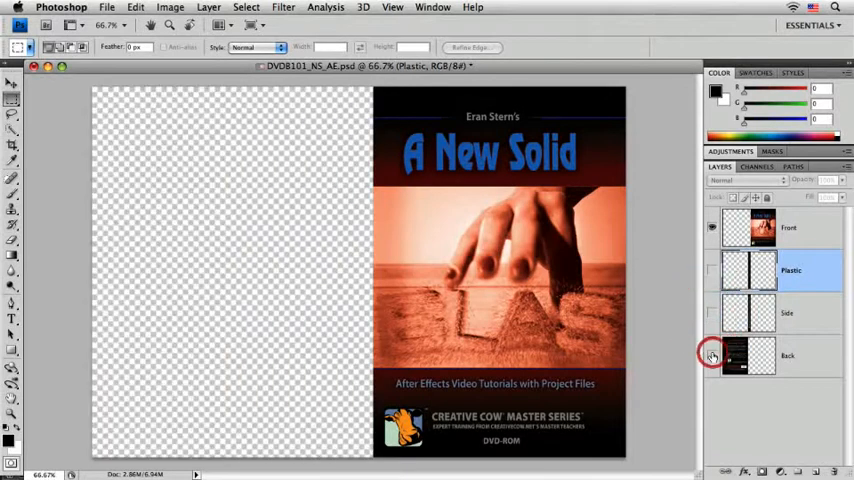
# Toggle the Back, Plastic and Front layer eyes so only Plastic stays visible
pyautogui.click(711, 356)
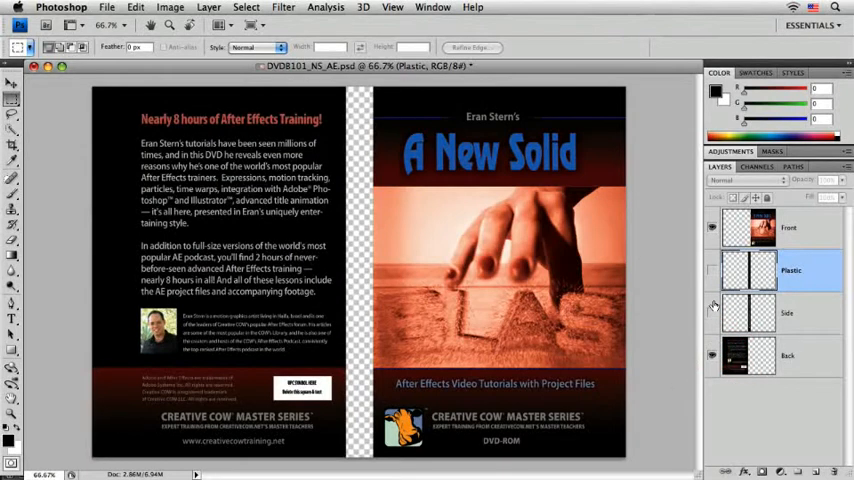
pyautogui.click(712, 271)
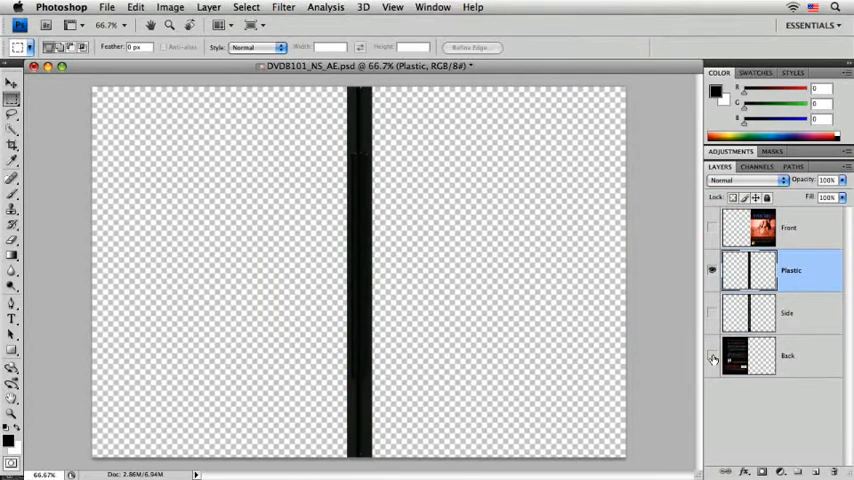
pyautogui.click(711, 227)
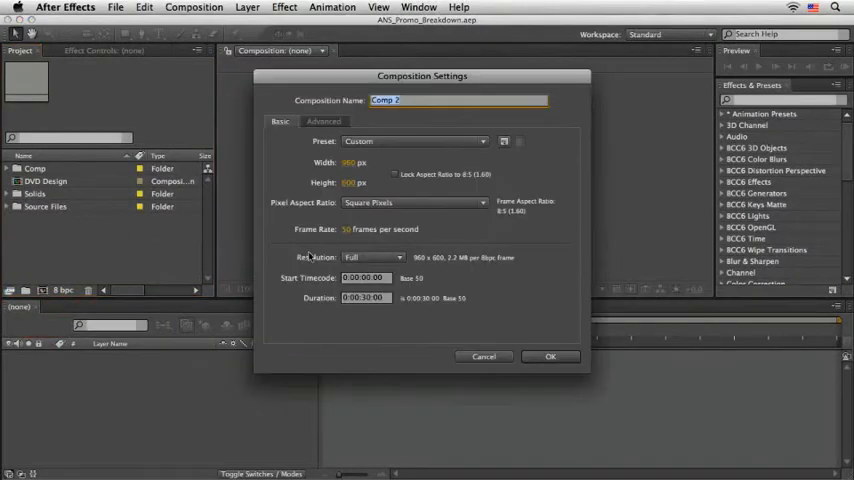
# Name the imported PSD composition 'DVD Design'
pyautogui.write('DVD Design')
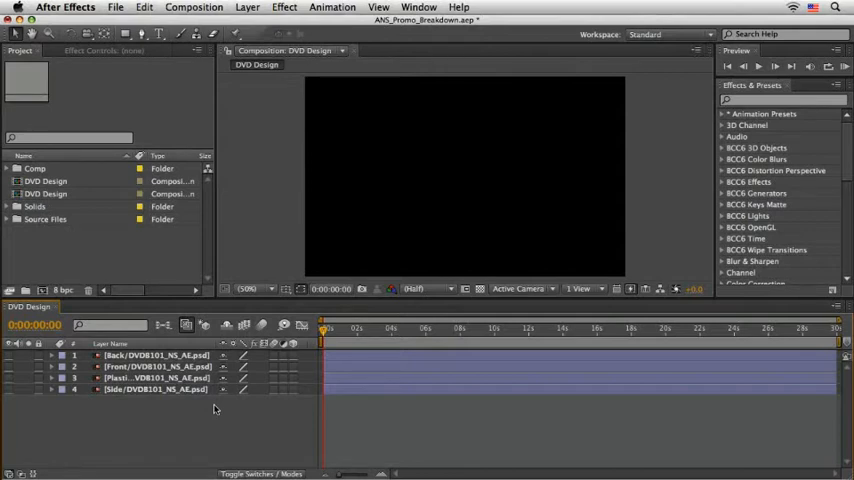
# Add a new 568 × 833 px gray solid above the four Photoshop layers
pyautogui.click(257, 8)
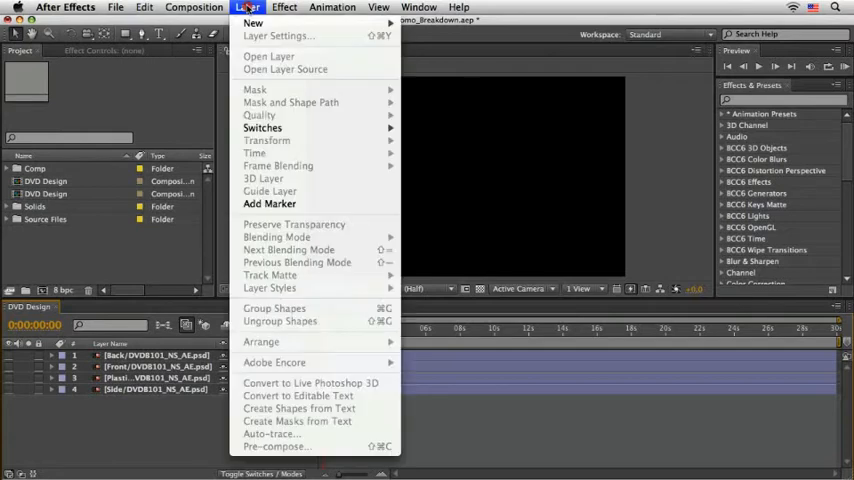
pyautogui.click(262, 8)
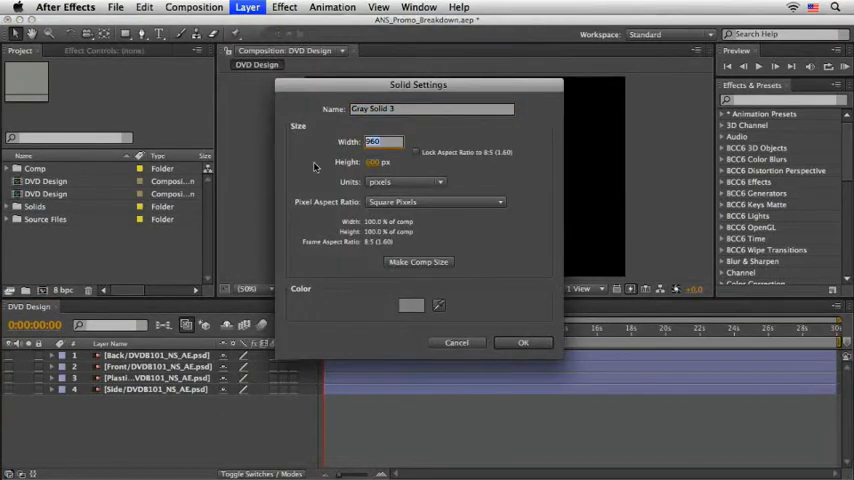
pyautogui.click(379, 161)
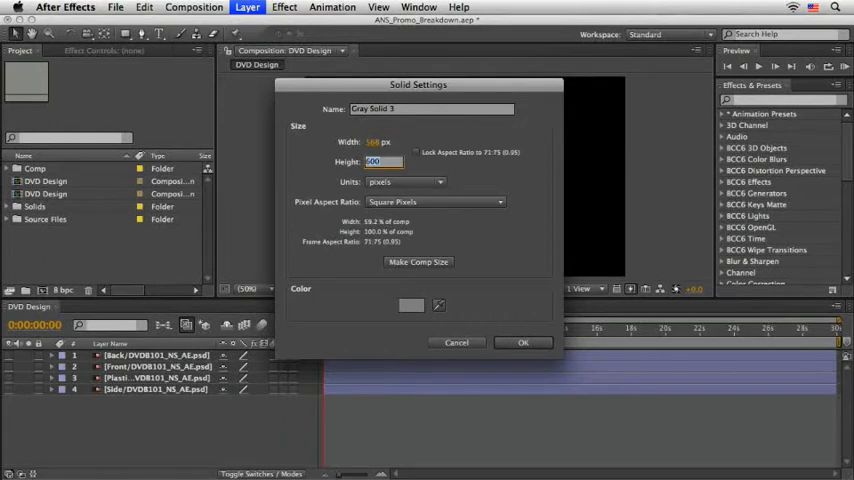
pyautogui.write('833')
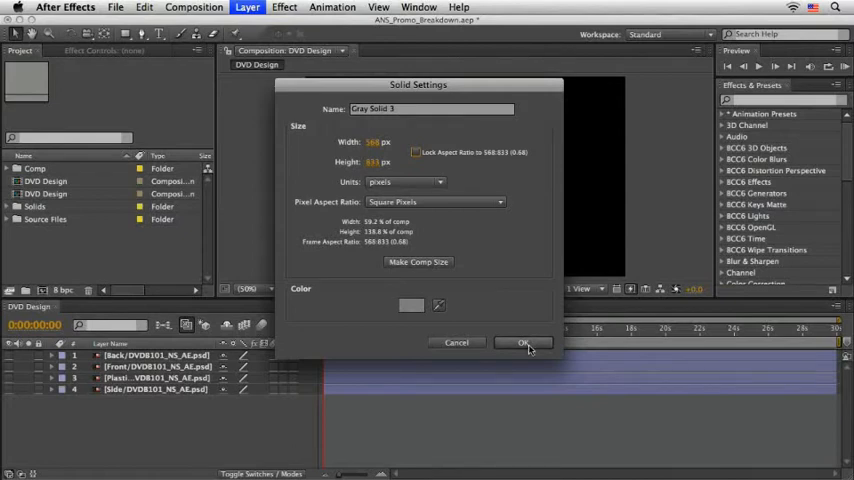
pyautogui.click(523, 342)
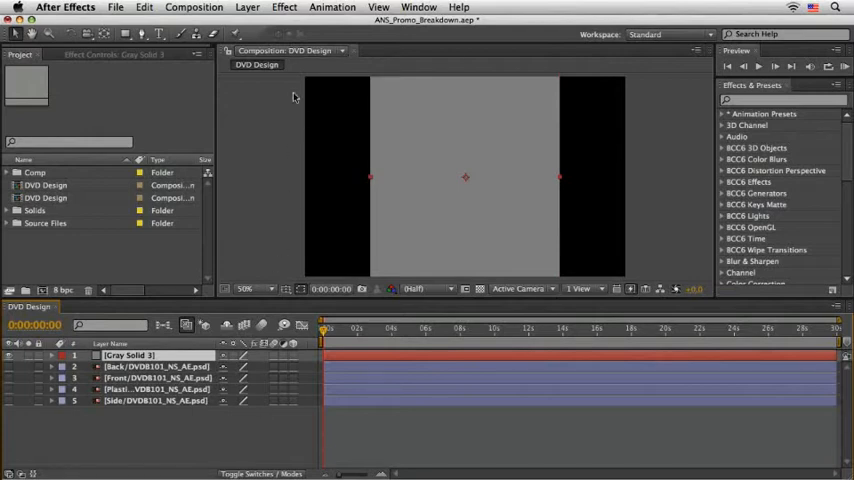
# Apply BCC6 3D Objects > BCC Extruded Spline to Gray Solid 3 and browse its controls
pyautogui.click(282, 9)
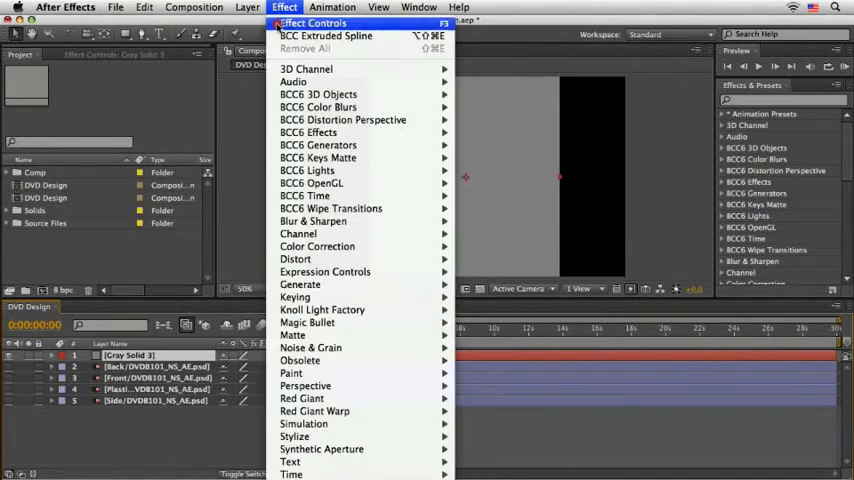
pyautogui.moveTo(320, 94)
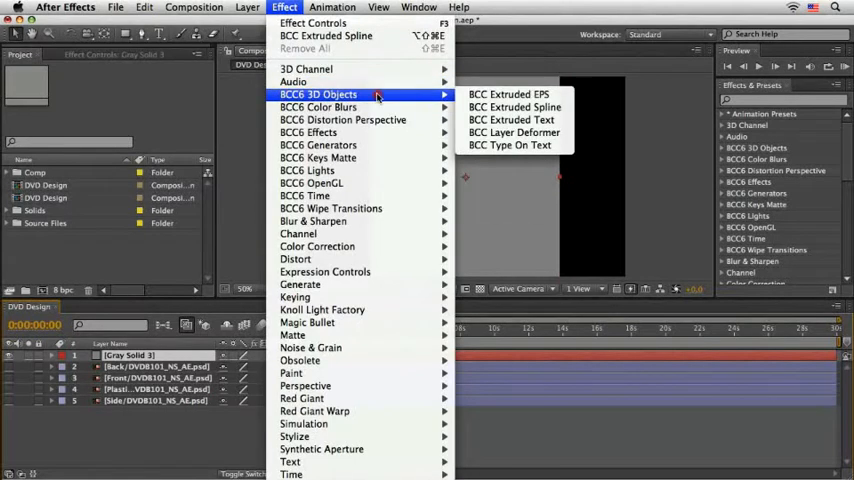
pyautogui.moveTo(517, 107)
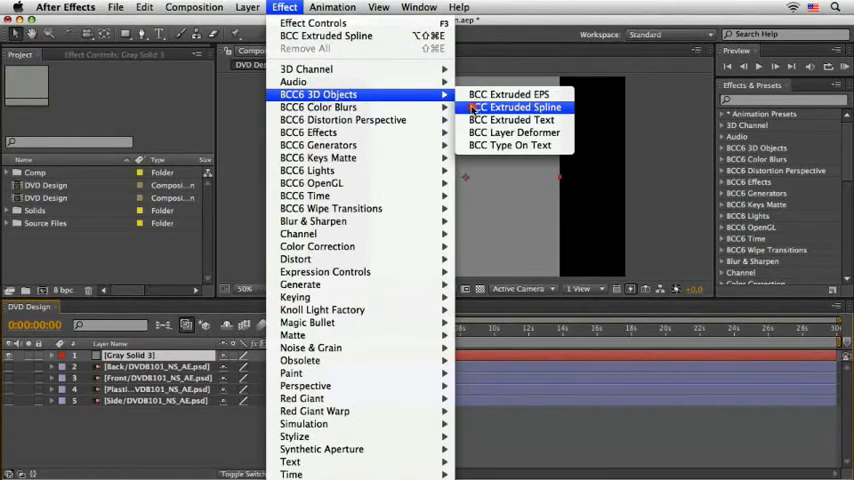
pyautogui.click(514, 107)
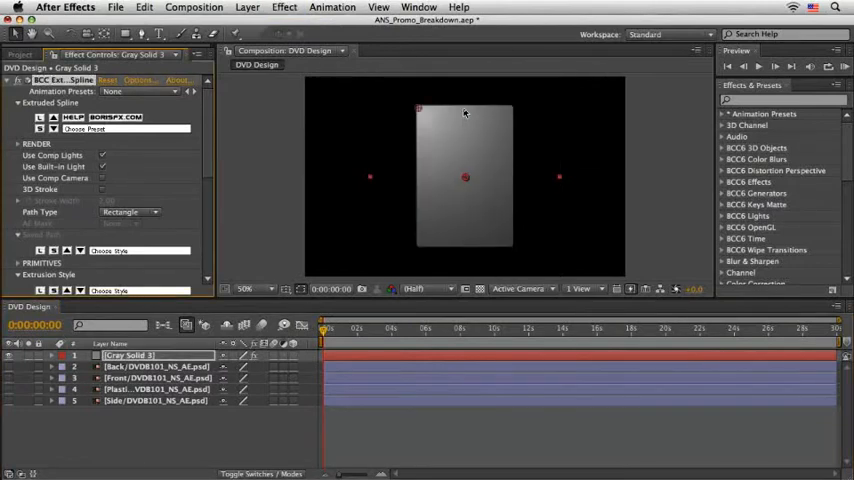
pyautogui.moveTo(468, 177)
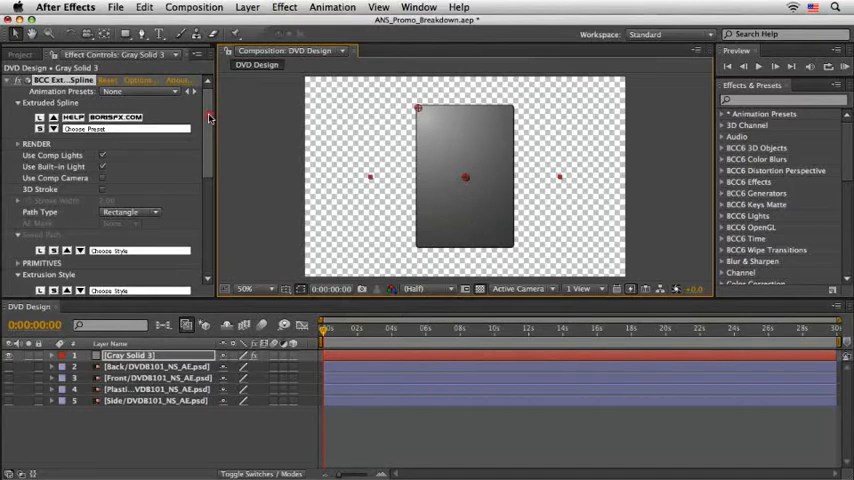
pyautogui.scroll(-3)
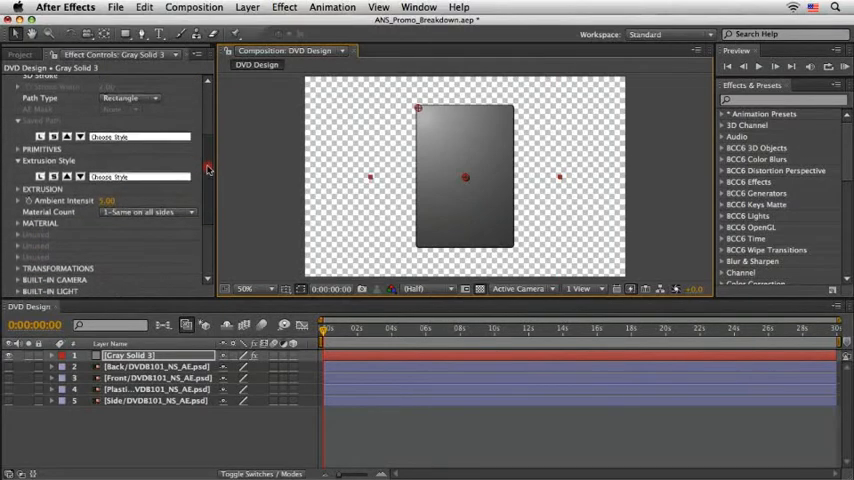
pyautogui.scroll(-3)
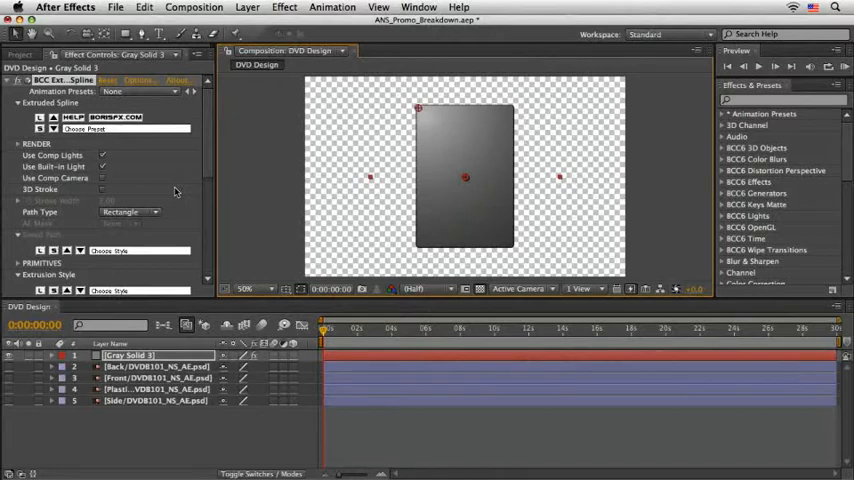
pyautogui.click(135, 211)
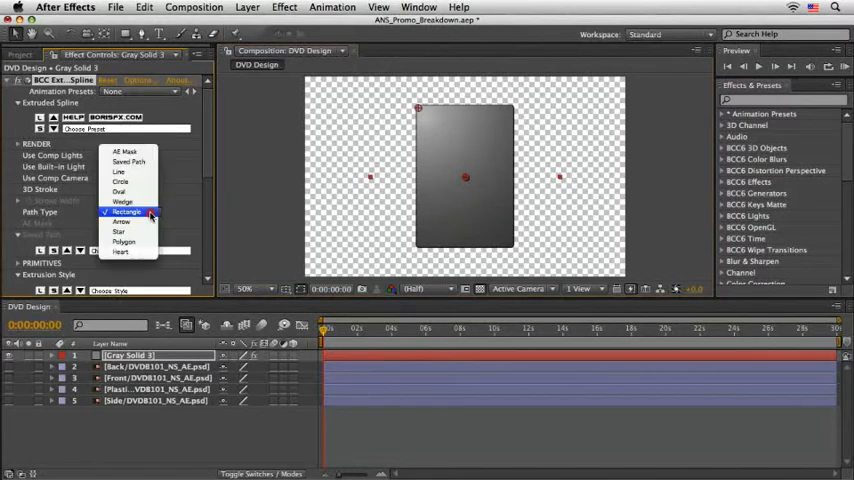
pyautogui.click(128, 212)
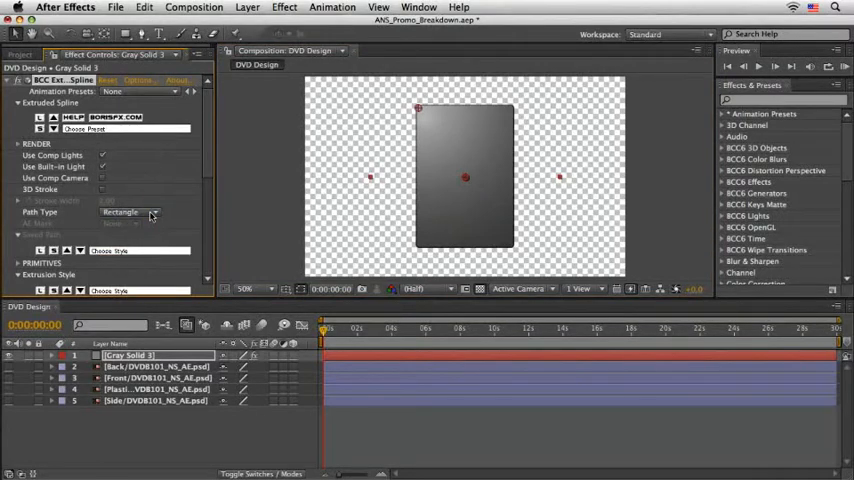
pyautogui.click(128, 211)
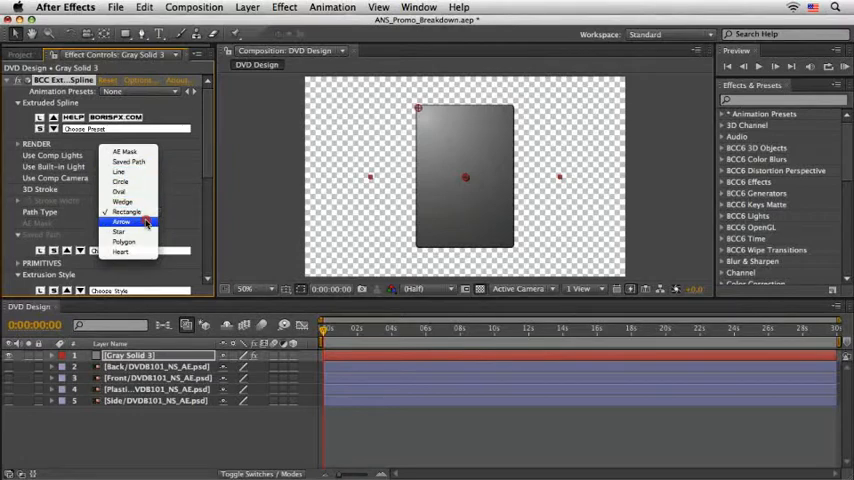
pyautogui.moveTo(118, 189)
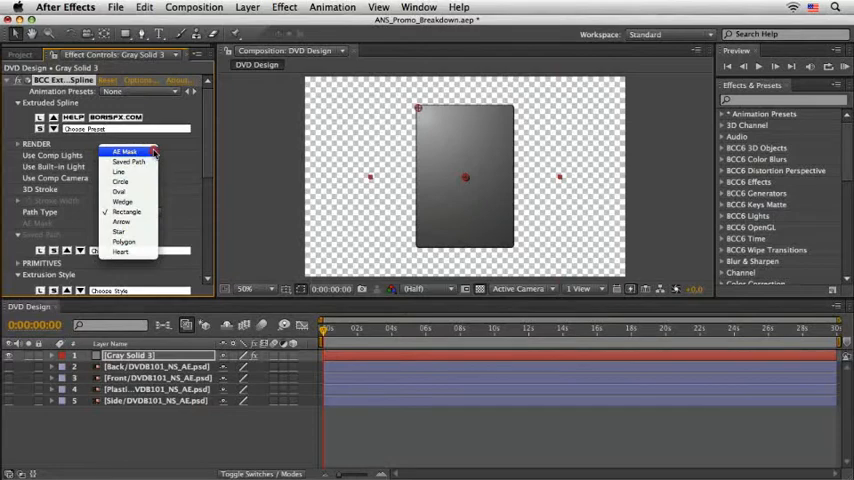
pyautogui.moveTo(125, 212)
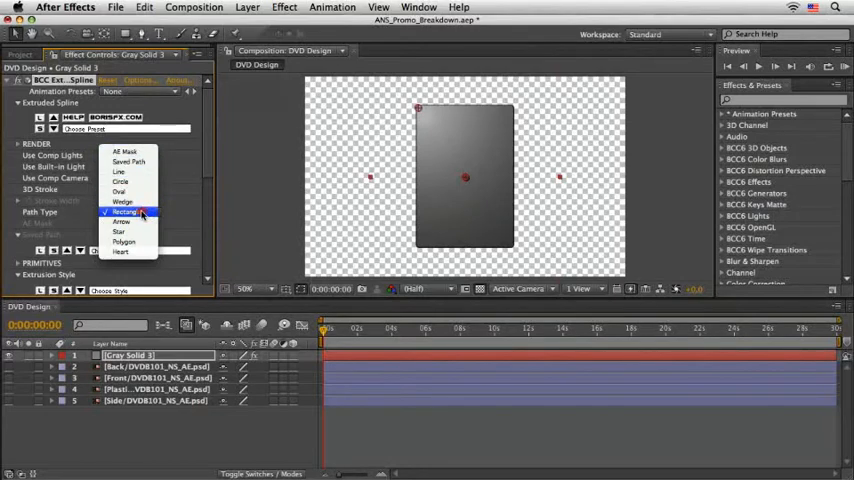
pyautogui.click(122, 211)
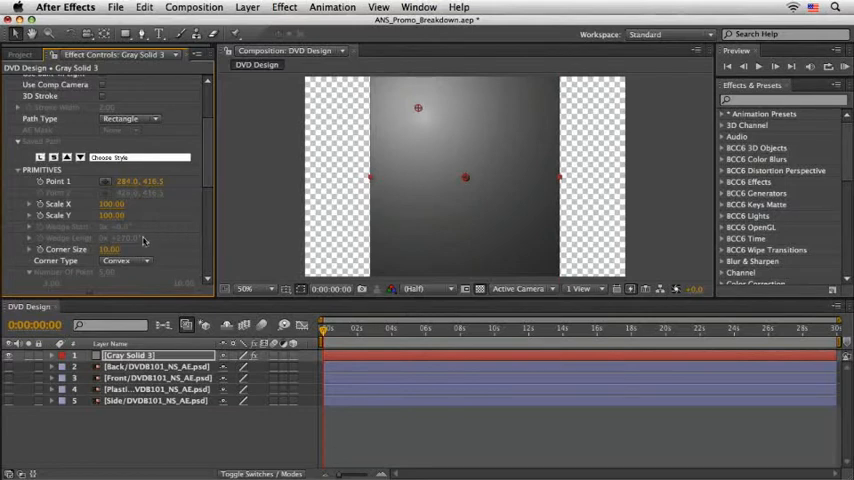
# Adjust the Primitives settings and select the Extrusion Depth value for editing
pyautogui.click(107, 249)
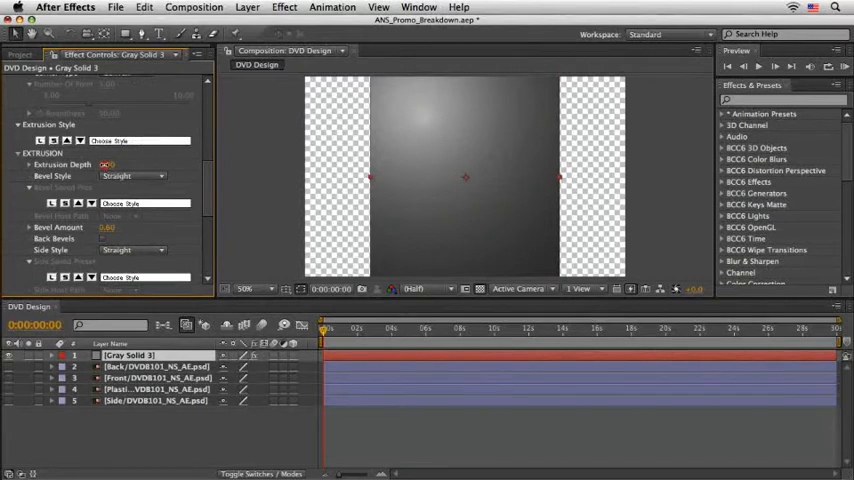
pyautogui.click(110, 164)
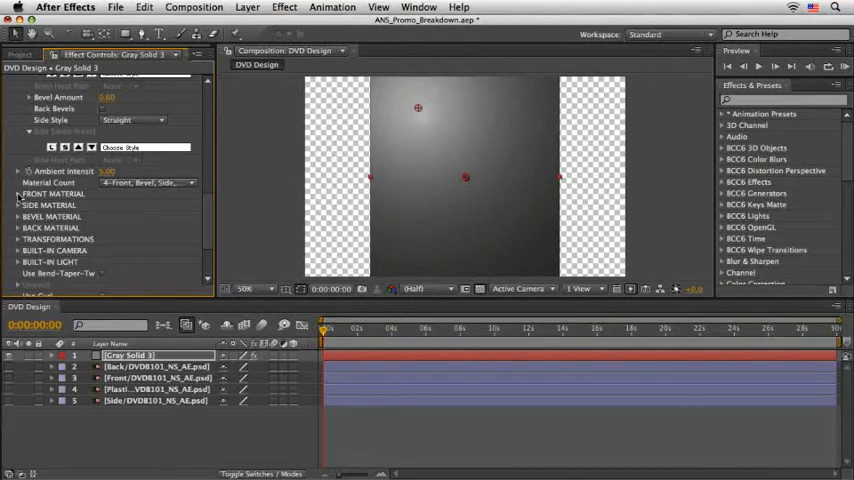
# Set the Front Material texture layer to the Front artwork layer
pyautogui.click(20, 193)
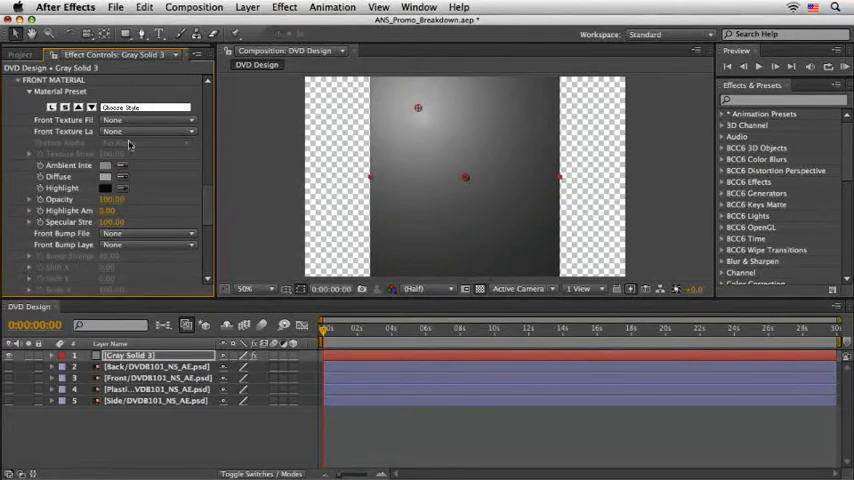
pyautogui.click(150, 131)
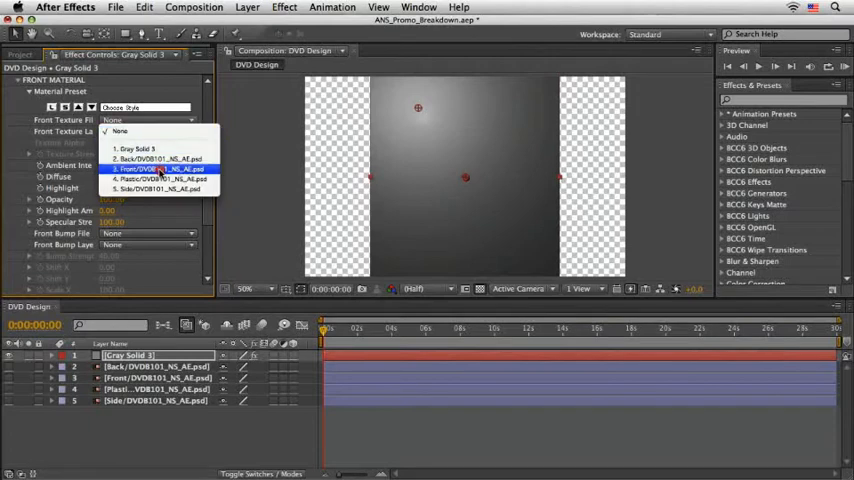
pyautogui.click(155, 168)
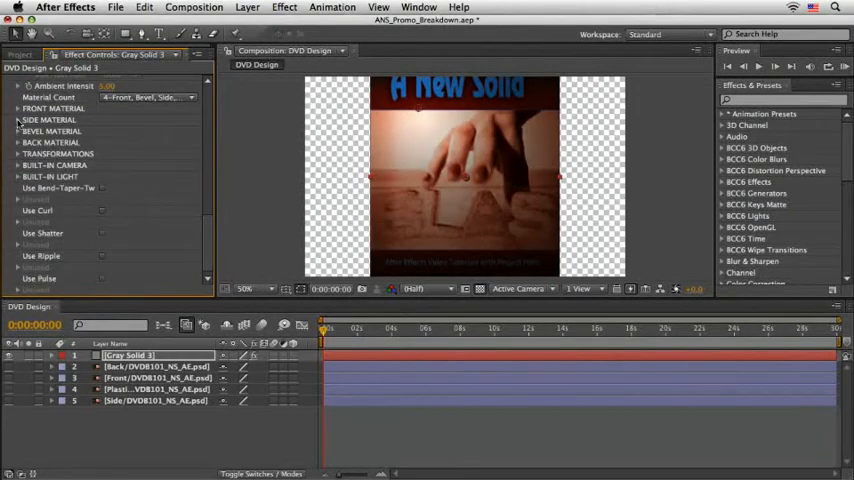
# Set the Side Texture Layer to 4. Plastic/DVD8101_NS_AE.psd
pyautogui.click(148, 131)
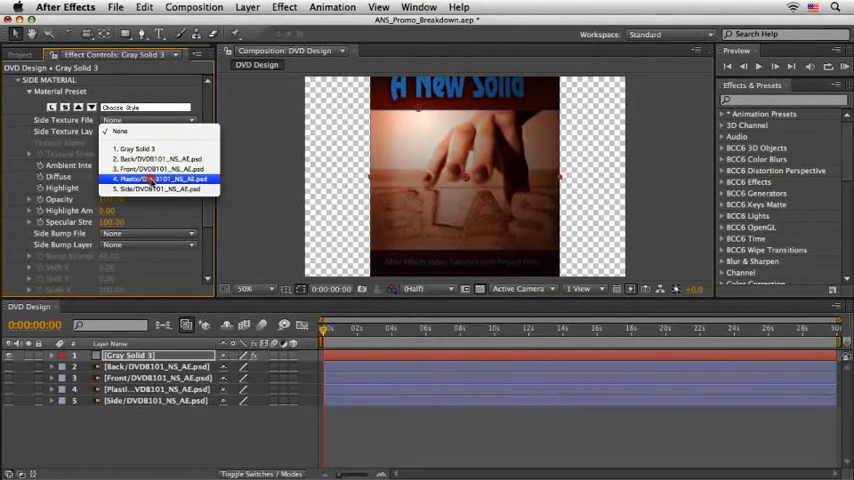
pyautogui.click(150, 178)
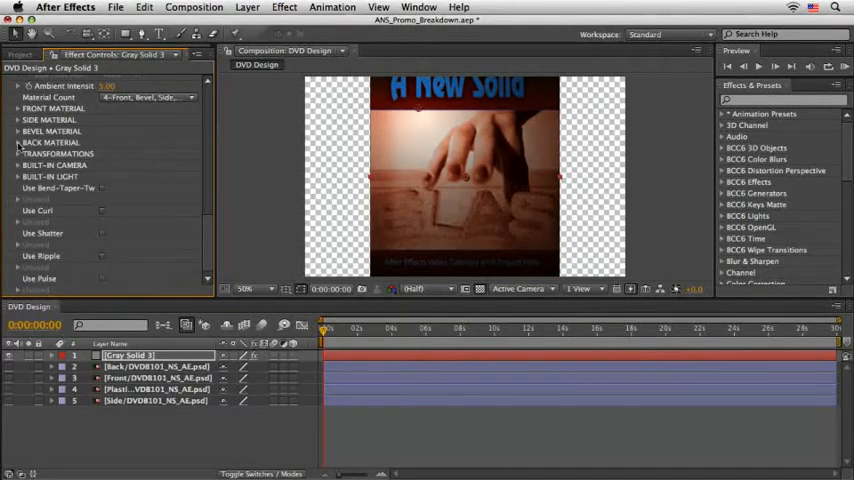
pyautogui.click(150, 132)
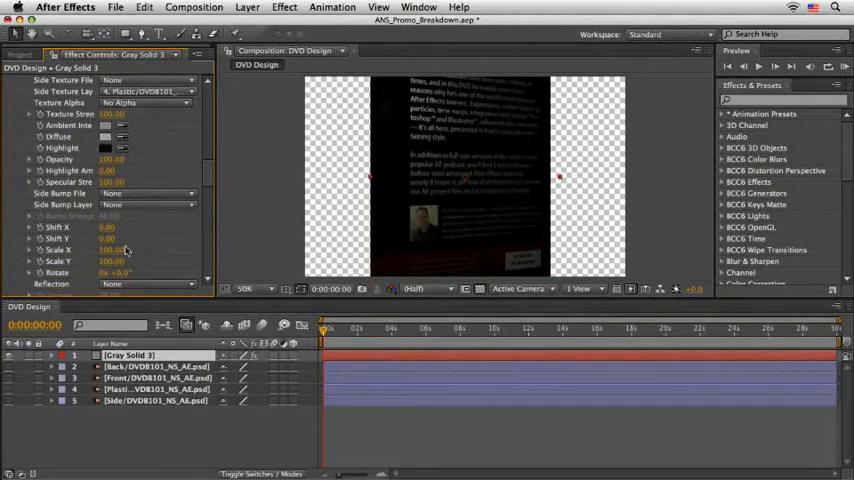
# Rotate Orientation Y under Transformations until the back cover artwork shows
pyautogui.click(107, 250)
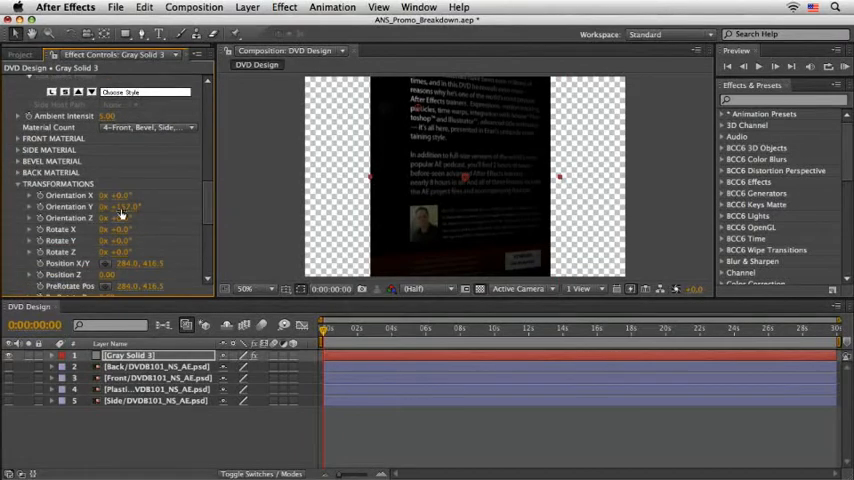
# Scrub Orientation Y further to turn the box nearly edge-on, showing its dark spine
pyautogui.moveTo(120, 206); pyautogui.dragTo(143, 206)
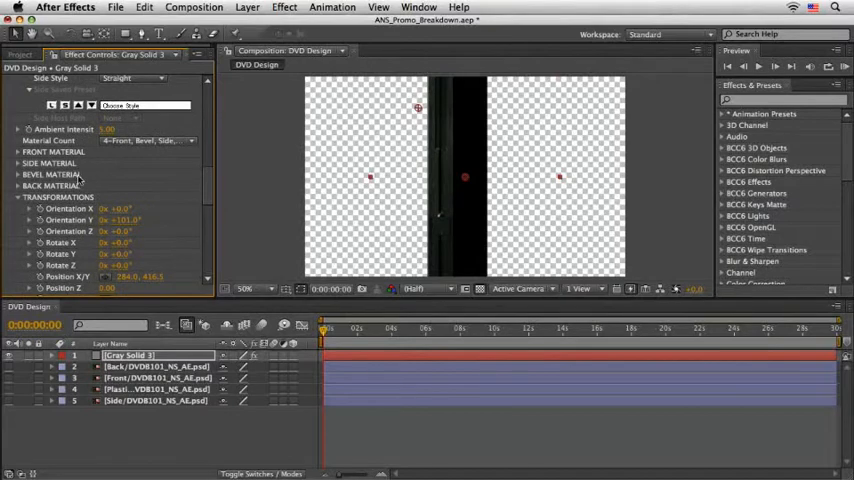
# Set Side Texture Layer to 5. Side/DVD8101_NS_AE.psd under Side Material
pyautogui.click(16, 163)
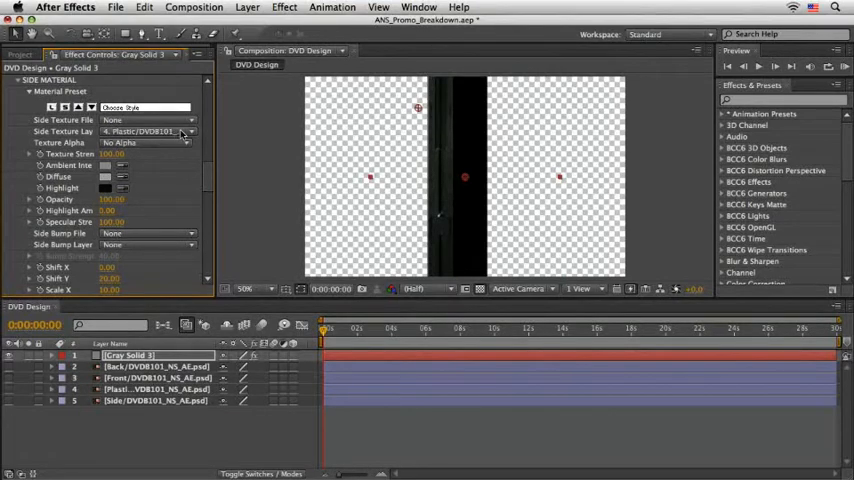
pyautogui.click(150, 133)
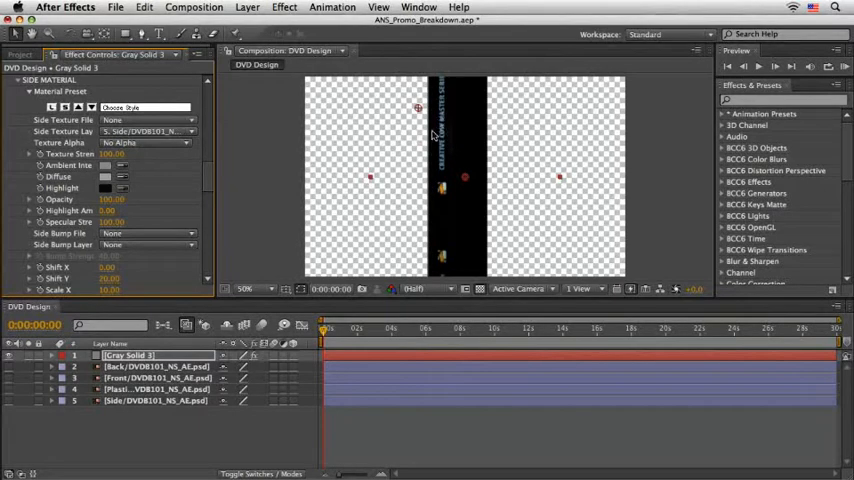
pyautogui.moveTo(187, 161)
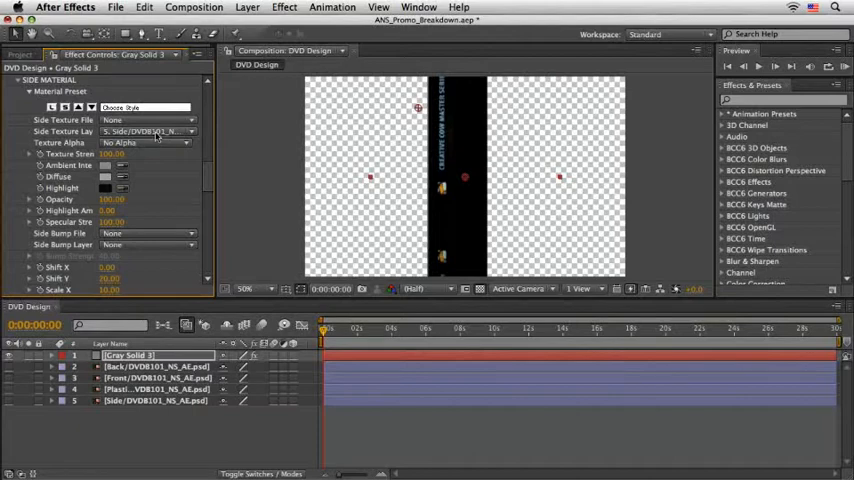
pyautogui.click(155, 130)
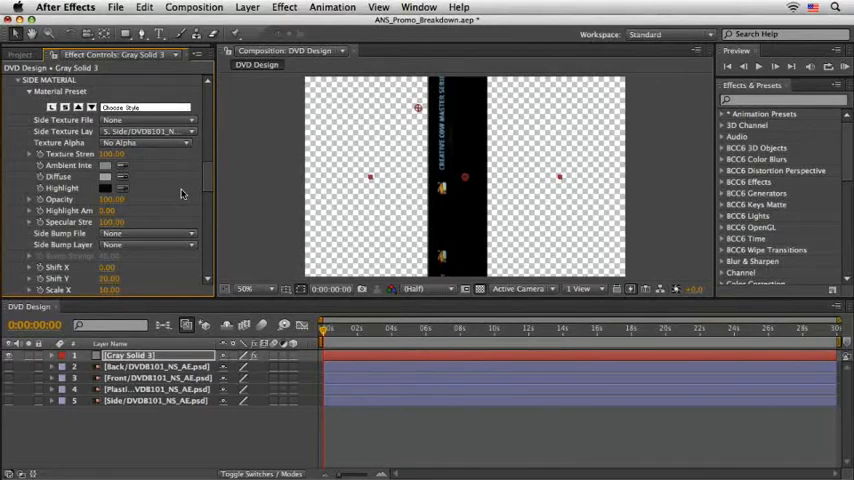
pyautogui.scroll(-3)
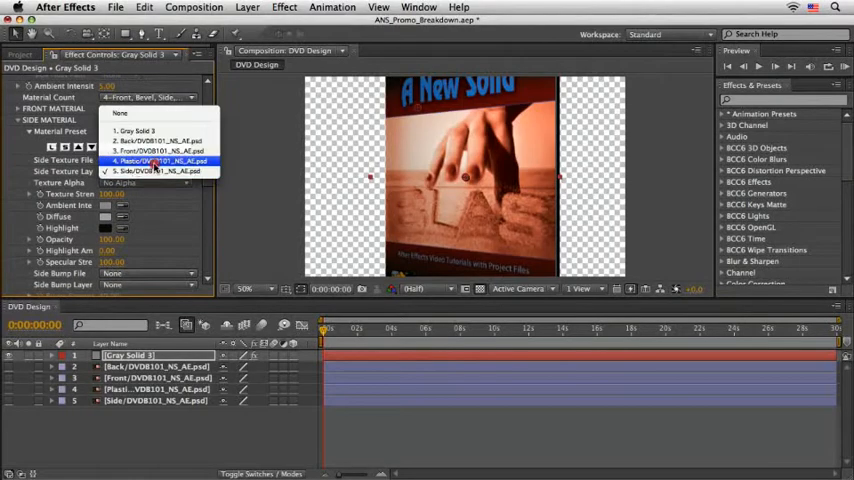
pyautogui.click(155, 161)
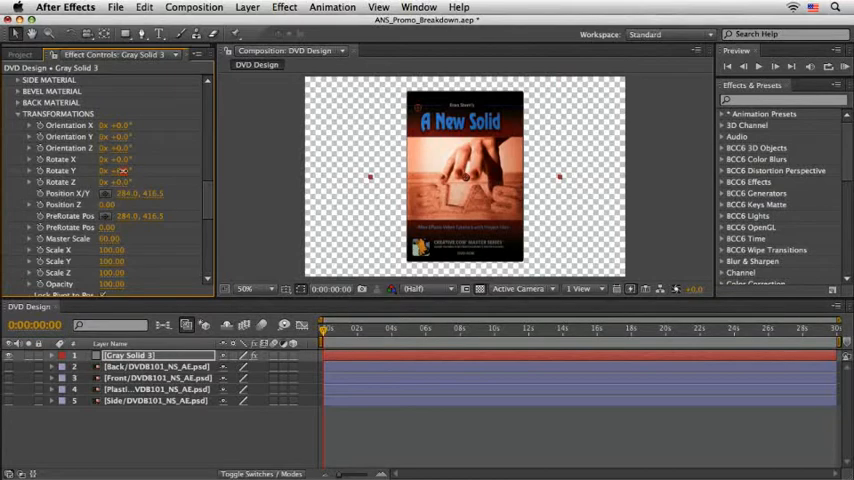
# Set Rotate Y to 40° and enable the Rotate X stopwatch
pyautogui.click(120, 173)
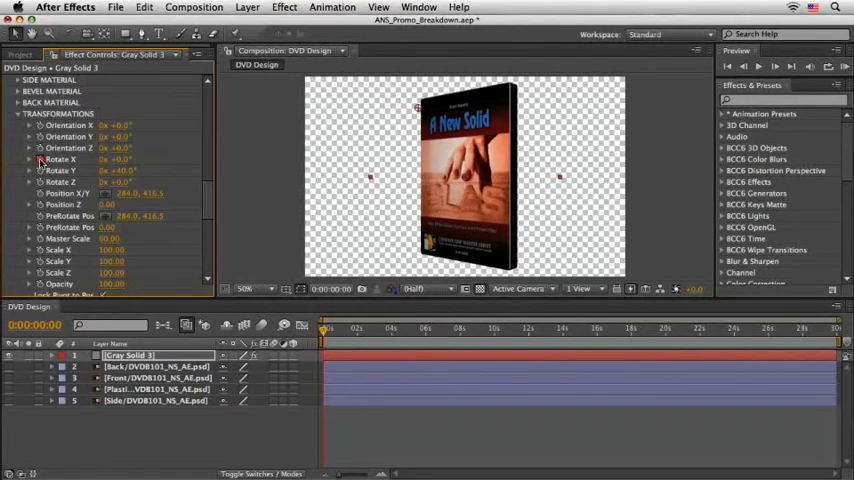
pyautogui.click(130, 158)
pyautogui.write('24')
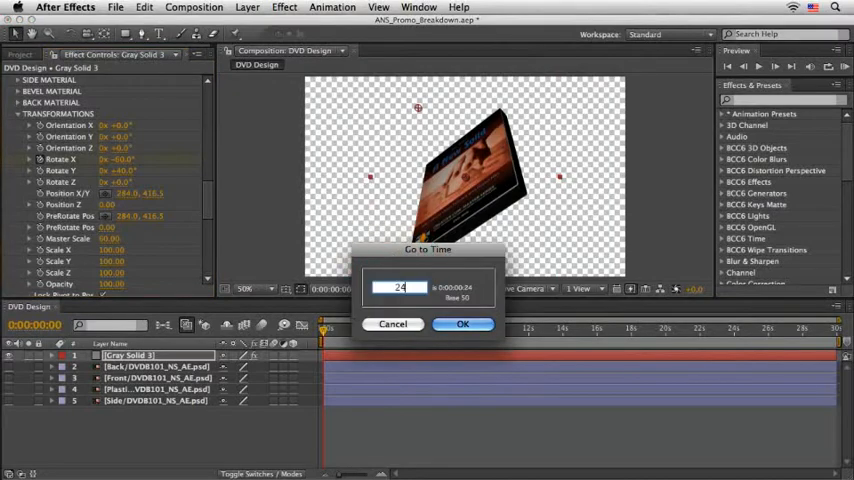
# Jump to 0:00:24:06 for the second Rotate X keyframe that tilts the box upright
pyautogui.click(463, 323)
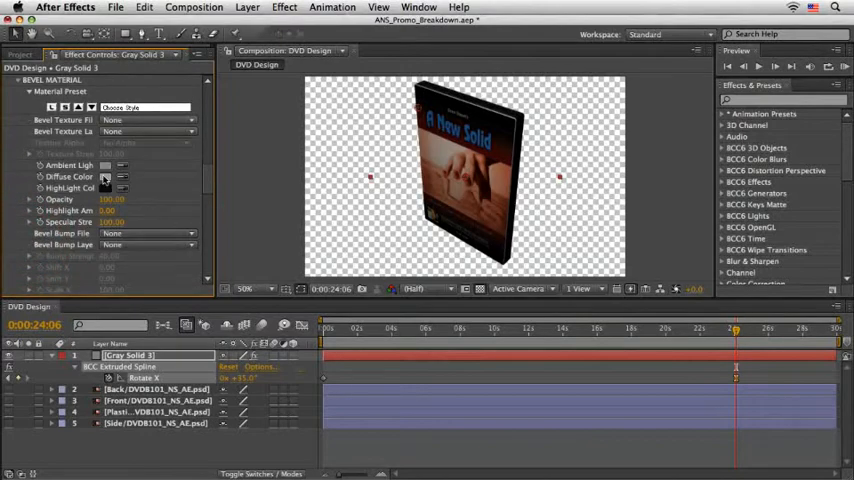
# Change the Bevel Material diffuse colour swatch to grey 656565
pyautogui.click(114, 176)
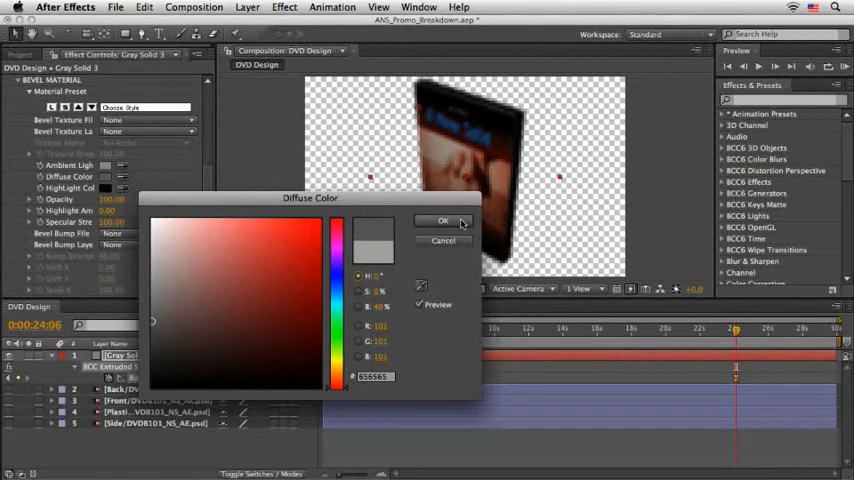
pyautogui.click(443, 220)
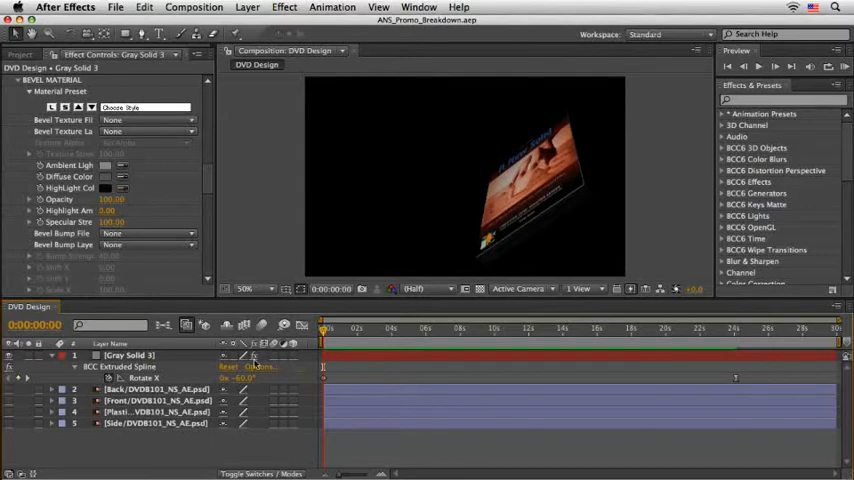
pyautogui.scroll(-3)
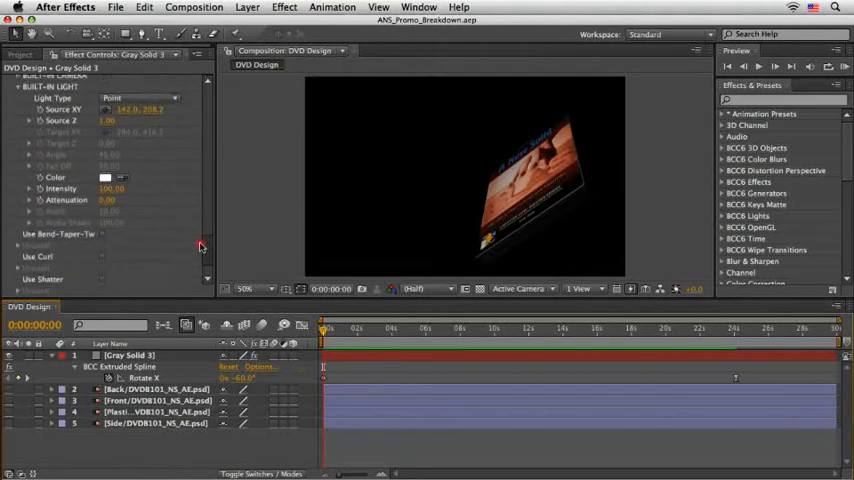
pyautogui.scroll(-3)
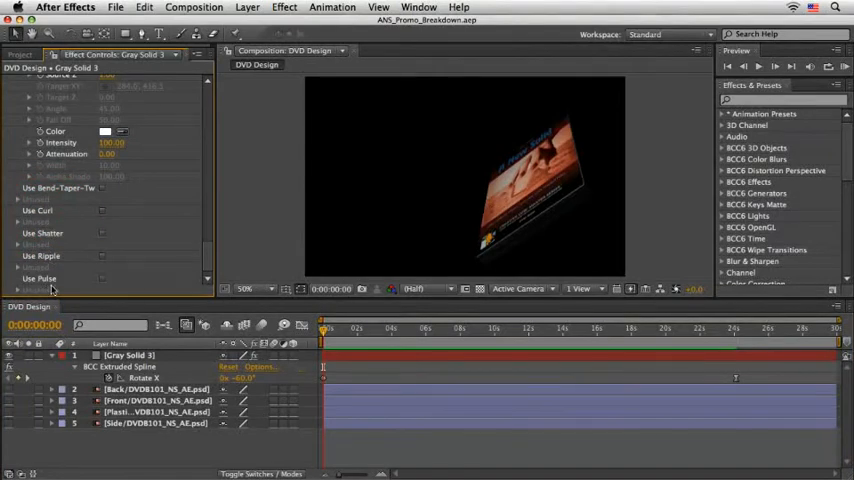
pyautogui.moveTo(178, 283)
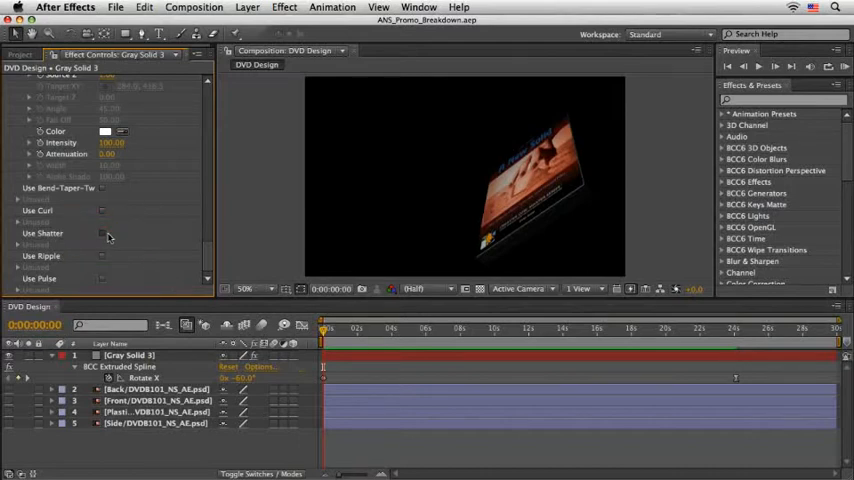
# Check Use Shatter on the extruded box and expand the Shatter Deformer group
pyautogui.click(98, 233)
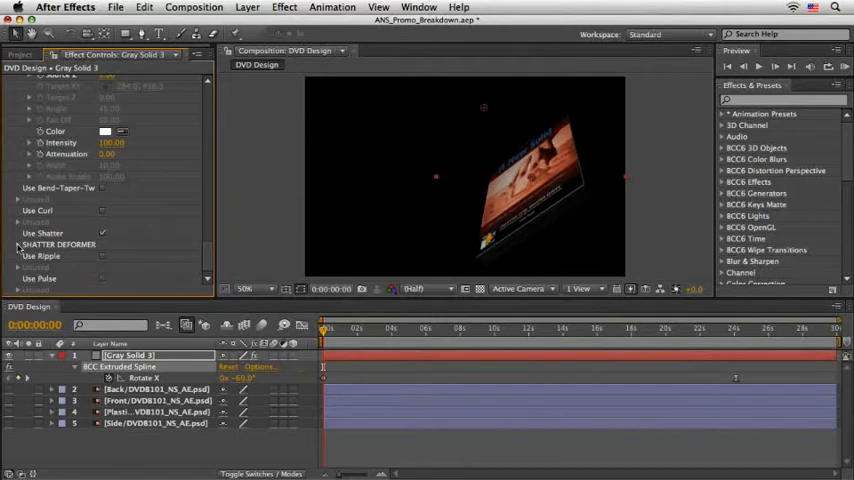
pyautogui.click(28, 244)
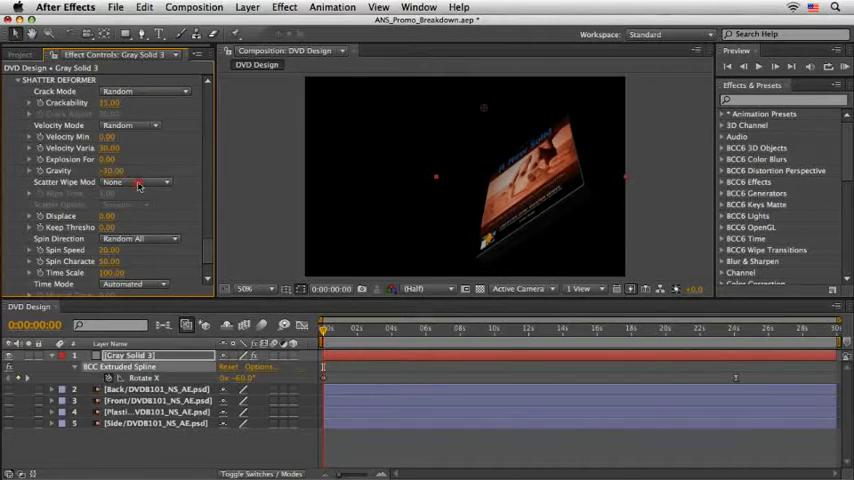
# Set the Shatter Deformer's Scatter Wipe Mode to Top->Bottom
pyautogui.click(140, 181)
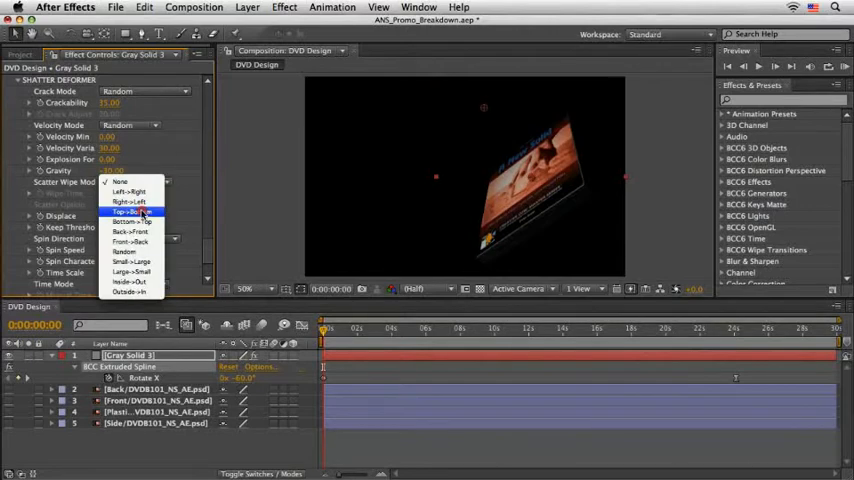
pyautogui.click(128, 212)
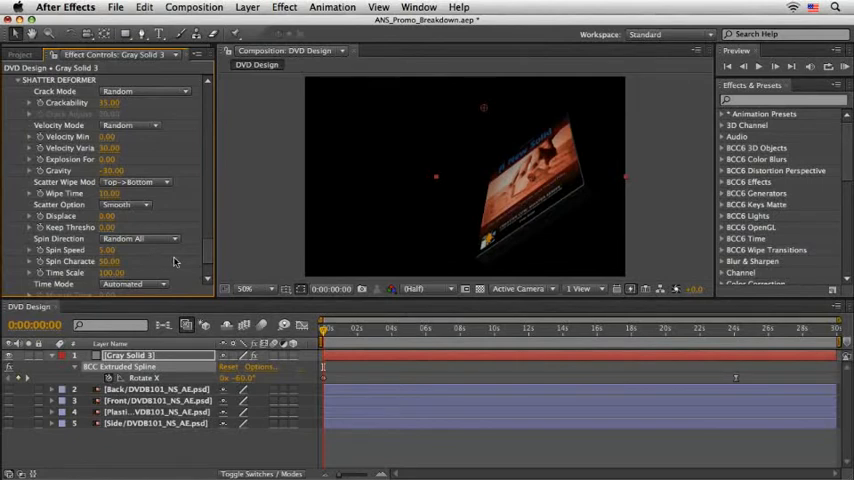
pyautogui.scroll(-3)
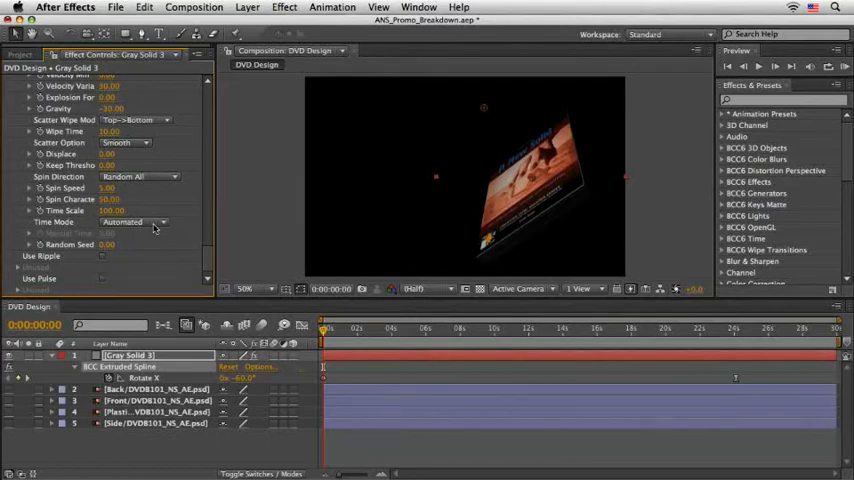
# Switch shatter timing to Manual, then go to 0:00:14:00 and keyframe Manual Time at 0
pyautogui.click(140, 221)
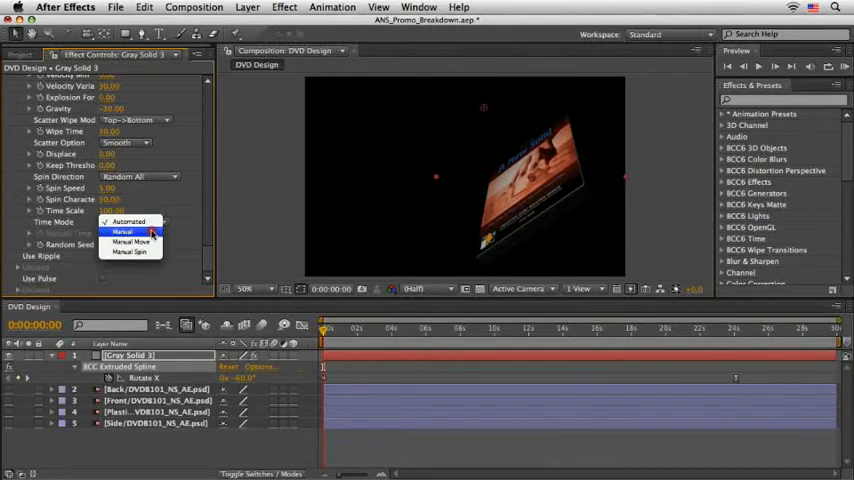
pyautogui.click(125, 232)
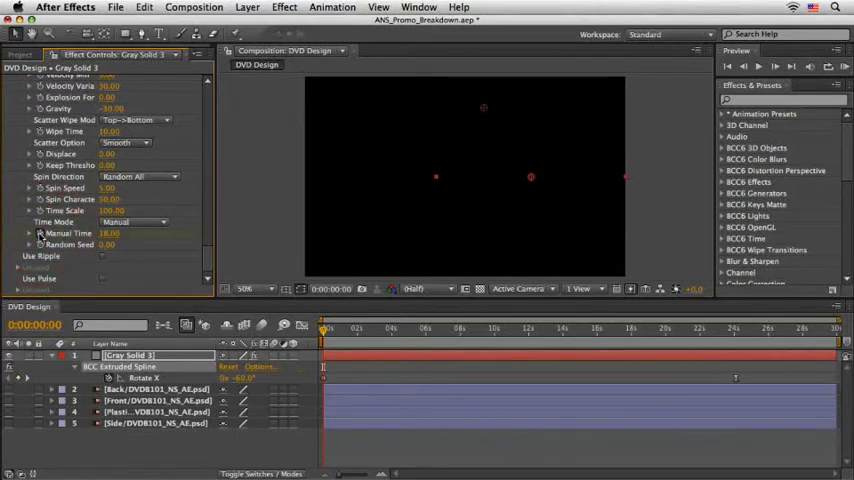
pyautogui.click(34, 324)
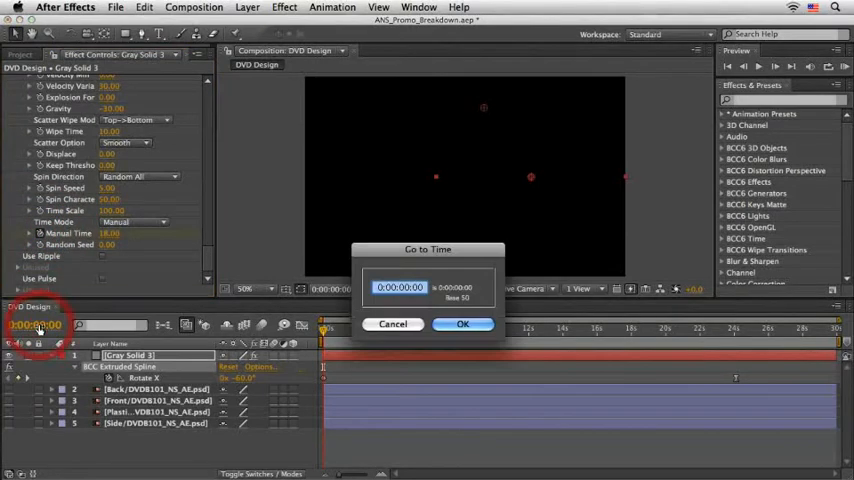
pyautogui.click(462, 324)
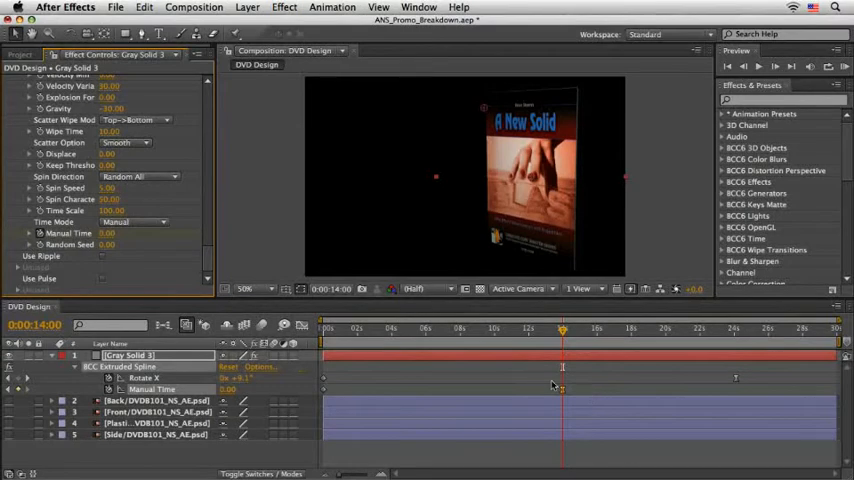
pyautogui.click(322, 330)
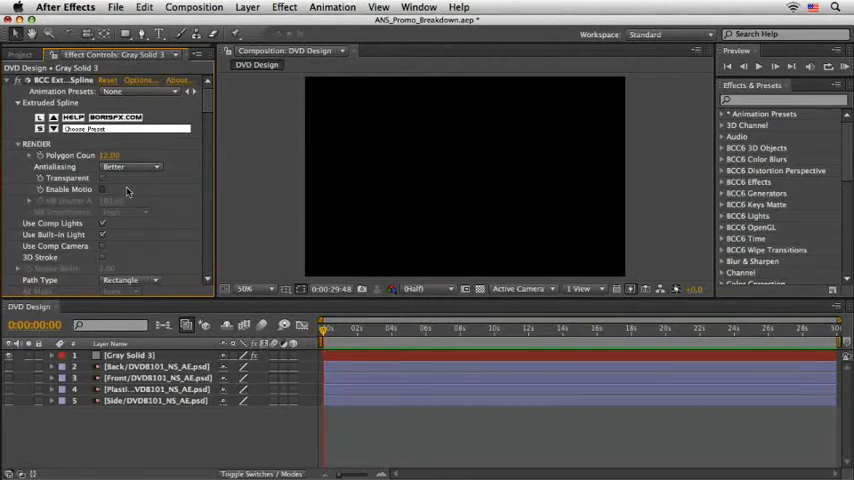
# Enable motion blur in BCC Extruded Spline and add DVD Design to the Render Queue
pyautogui.click(102, 189)
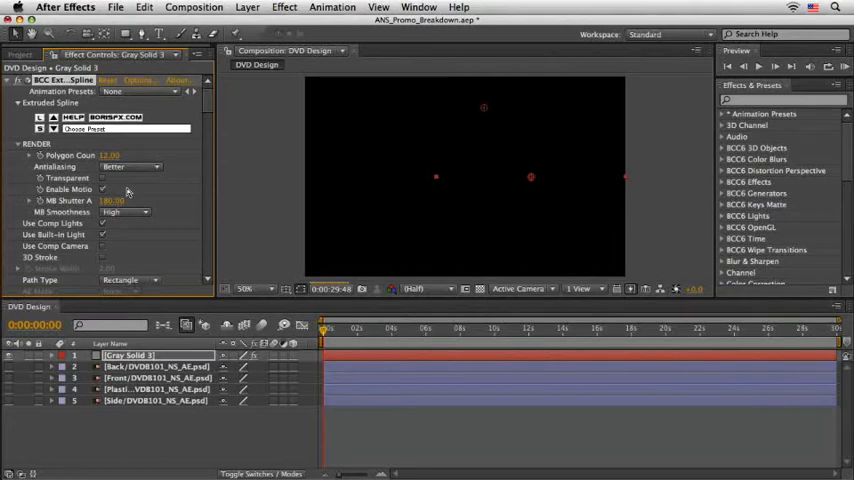
pyautogui.click(136, 9)
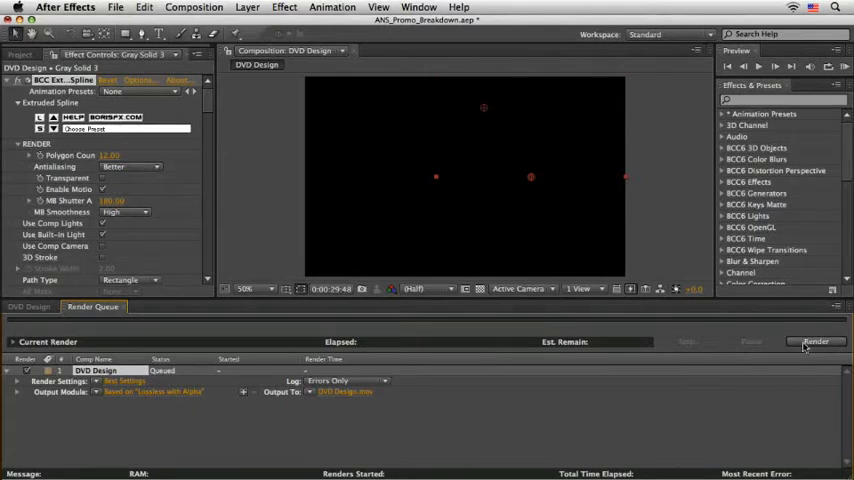
# Render the queued DVD Design composition to DVD Design.mov
pyautogui.click(816, 341)
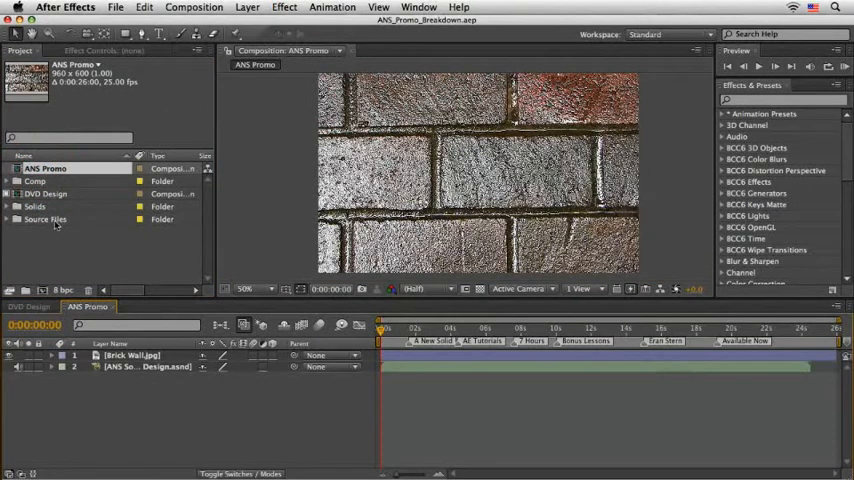
# Add DVD Design as the top layer of ANS Promo, check it, and return to ANS Promo
pyautogui.click(50, 191)
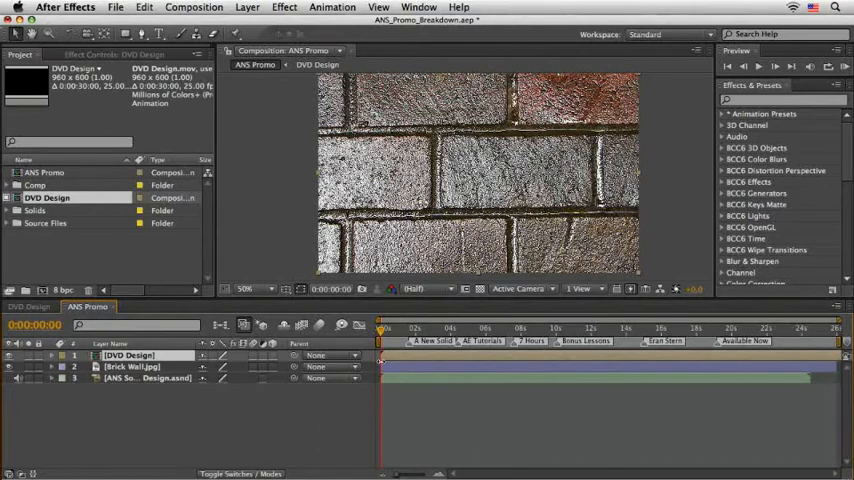
pyautogui.click(482, 328)
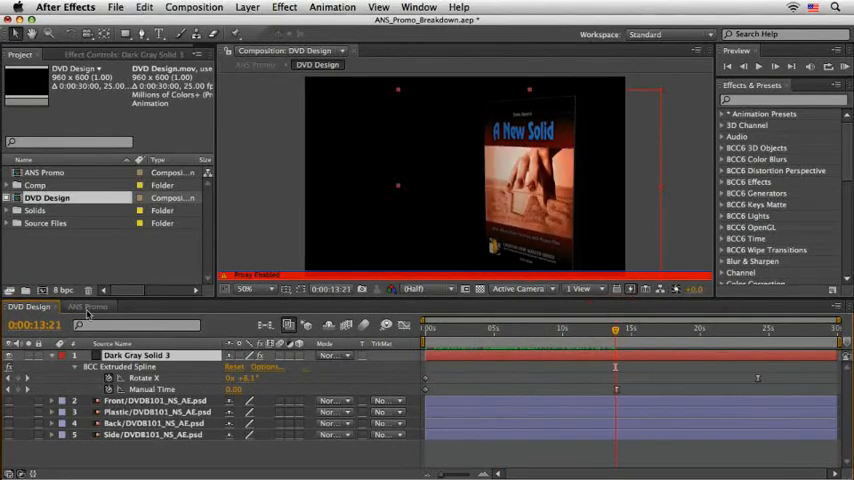
pyautogui.click(91, 306)
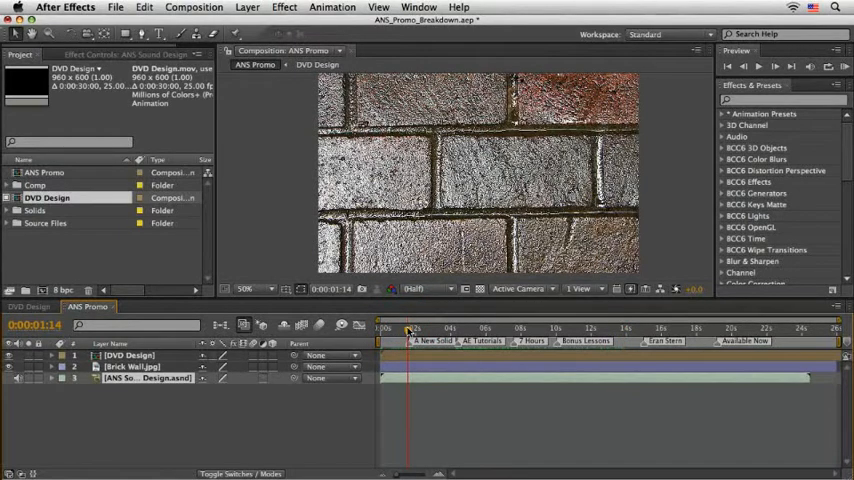
# Switch to the DVD Design timeline to list the extruded box's modified effect properties
pyautogui.click(128, 365)
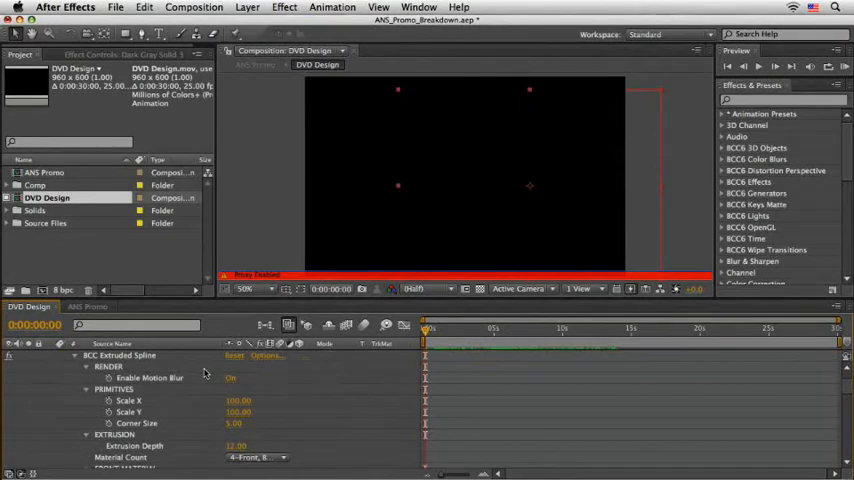
# Scroll through the box's material and rotation properties, then return to the ANS Promo timeline
pyautogui.scroll(-3)
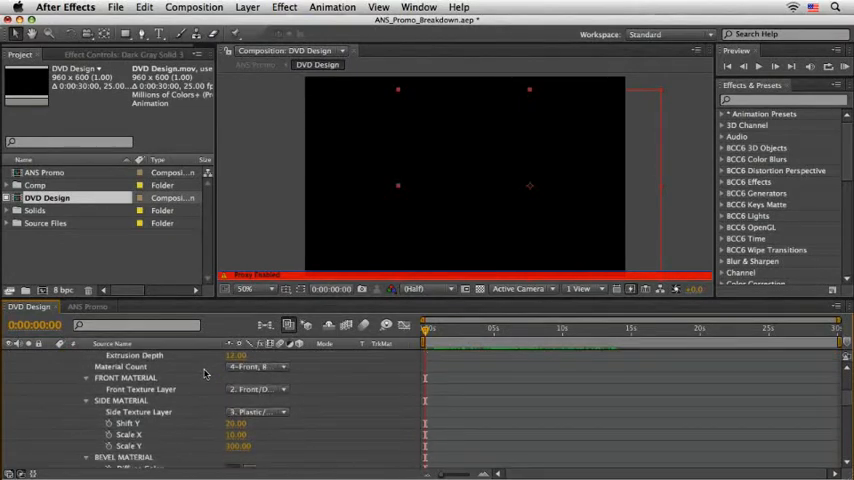
pyautogui.scroll(-3)
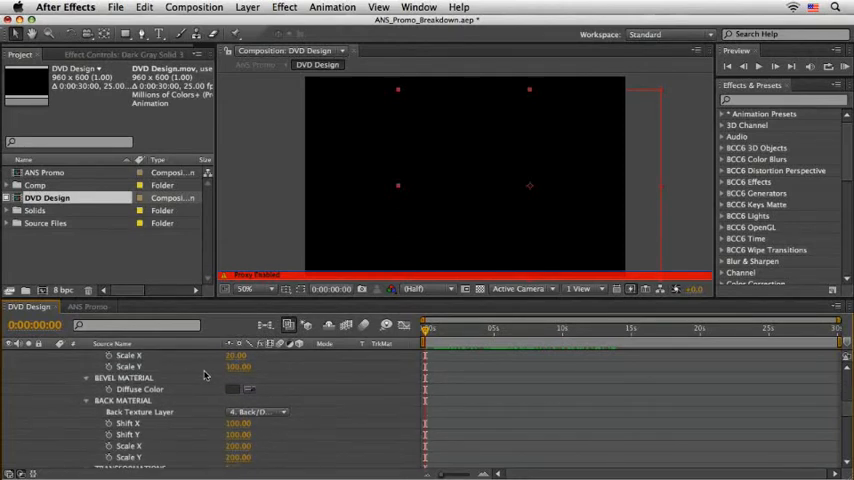
pyautogui.scroll(-3)
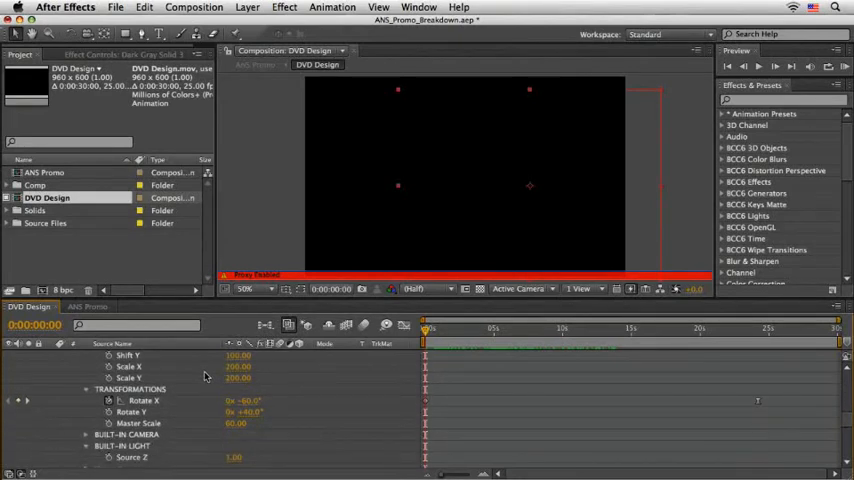
pyautogui.scroll(-3)
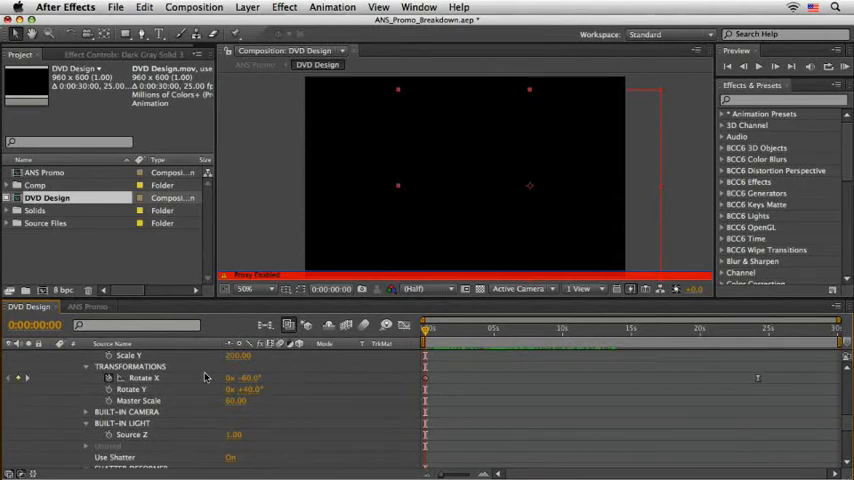
pyautogui.moveTo(205, 377)
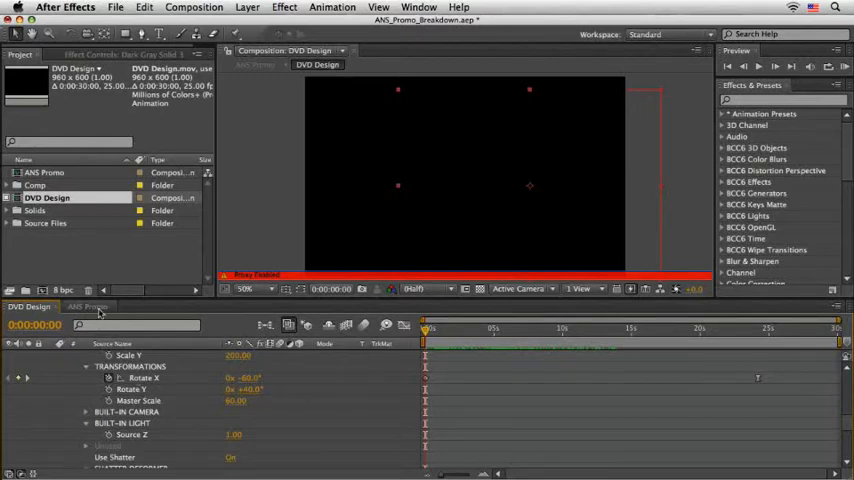
pyautogui.click(85, 307)
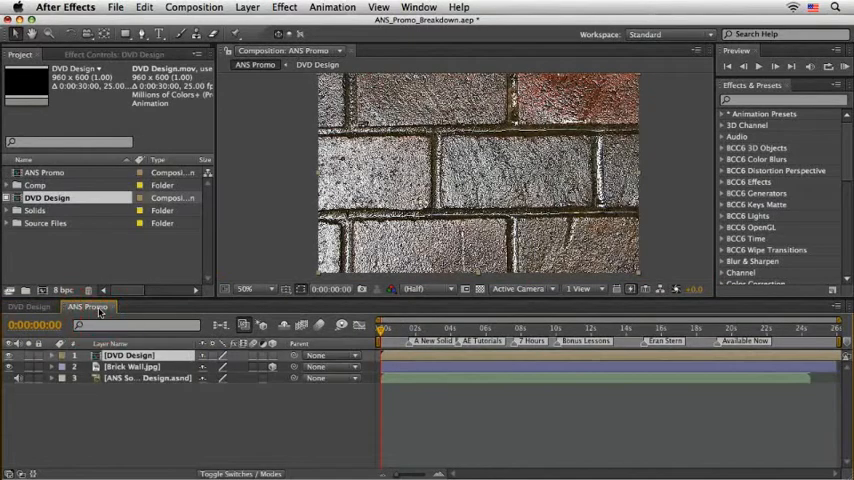
# Set Brick Wall.jpg Y Rotation to 40° and keyframe its X Rotation at -60°
pyautogui.click(127, 369)
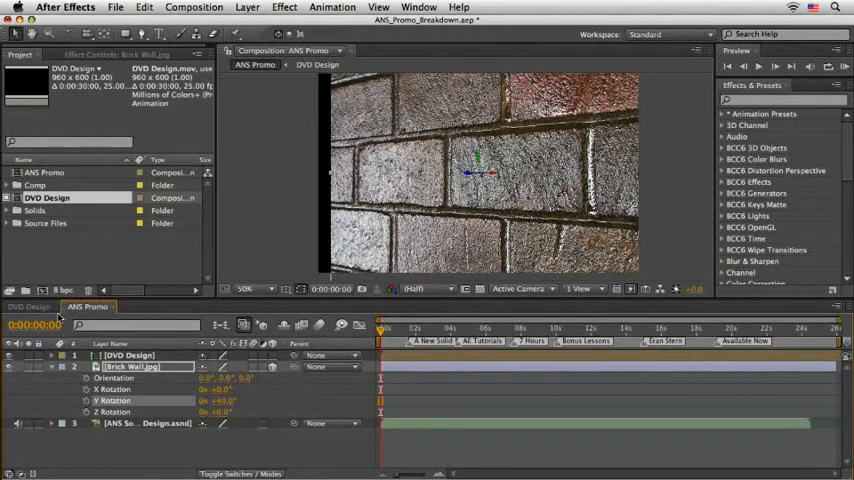
pyautogui.click(316, 64)
pyautogui.write('2')
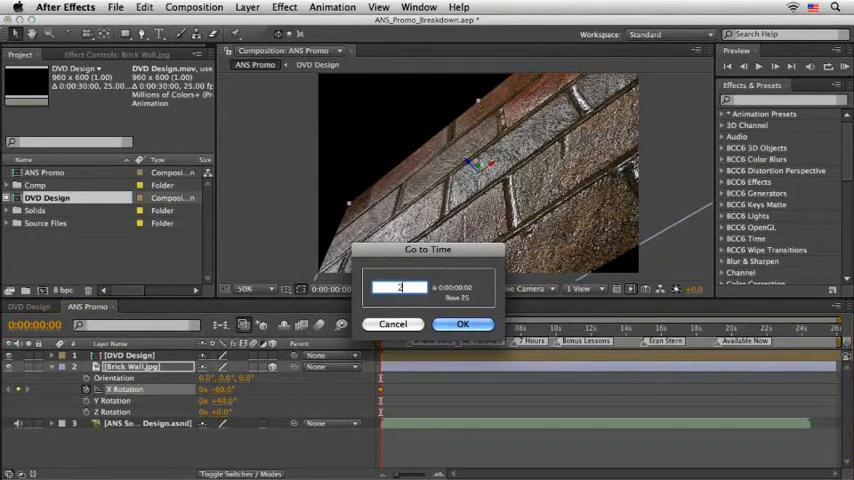
# Add a second X Rotation keyframe near the end and scrub to preview the swing
pyautogui.click(462, 323)
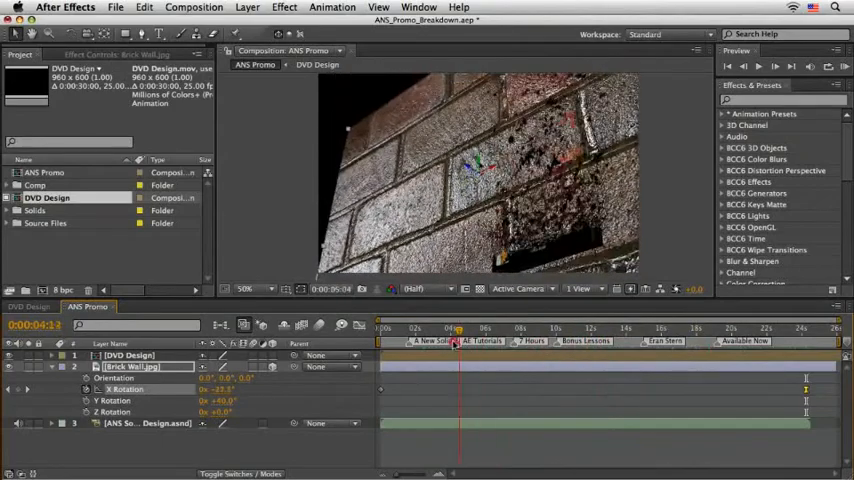
pyautogui.click(540, 328)
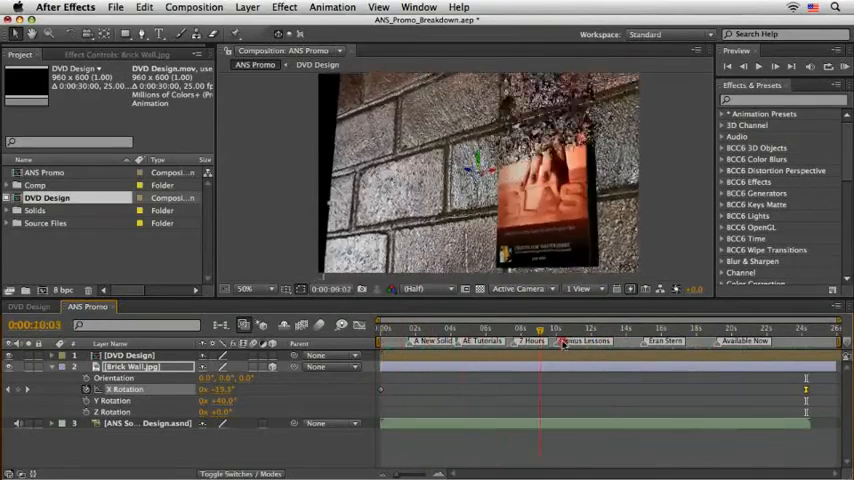
pyautogui.click(484, 328)
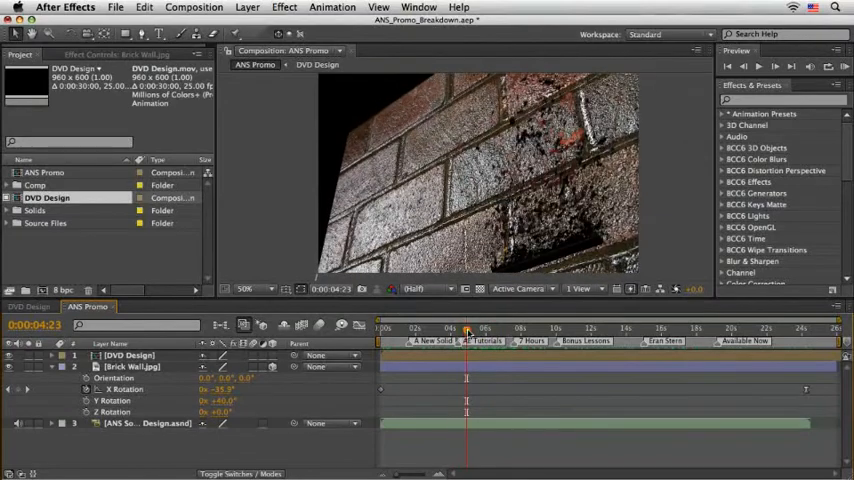
pyautogui.click(95, 364)
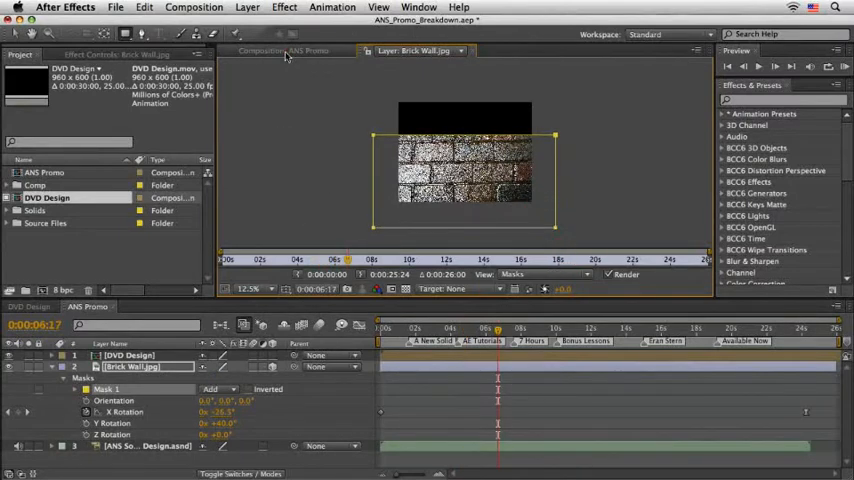
# Return to the ANS Promo composition after masking the Brick Wall layer
pyautogui.click(283, 52)
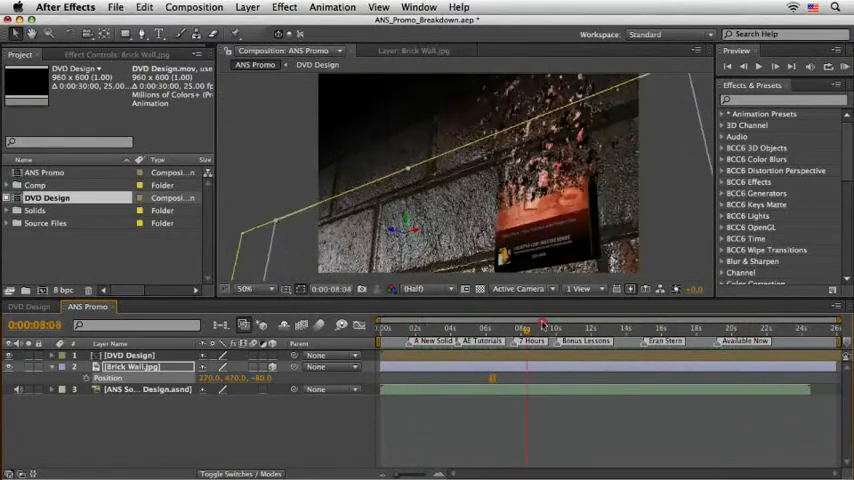
pyautogui.click(634, 327)
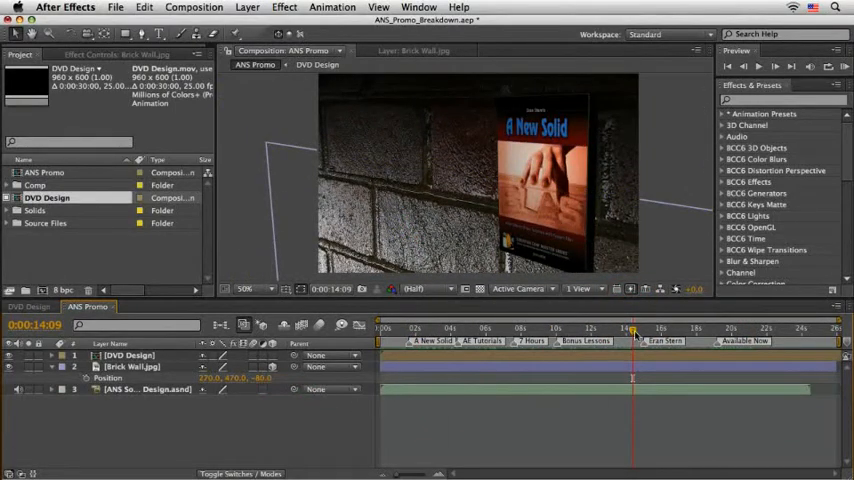
pyautogui.moveTo(632, 330); pyautogui.dragTo(645, 330)
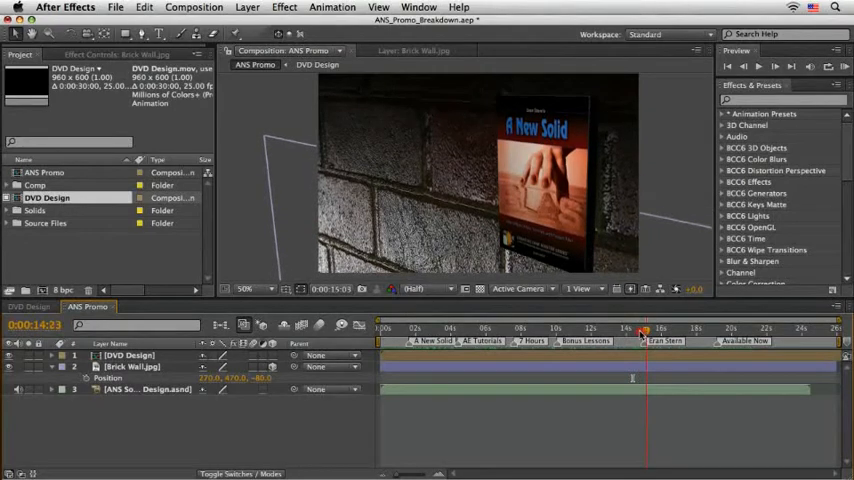
pyautogui.click(499, 328)
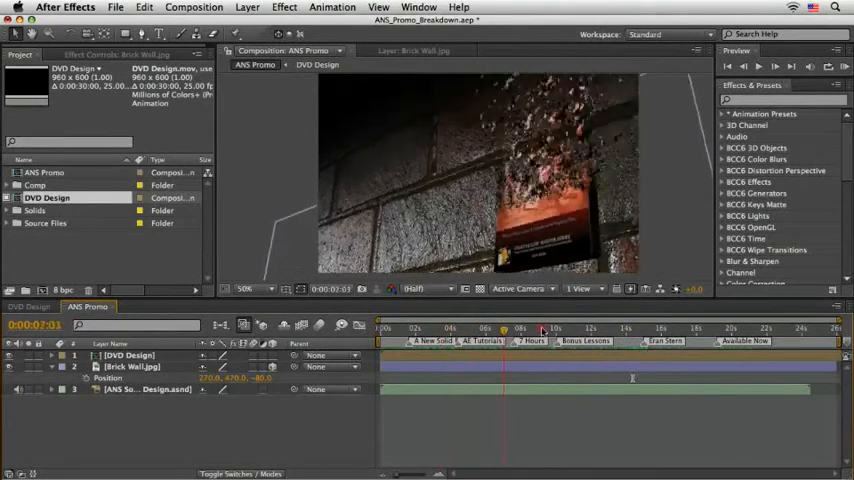
pyautogui.click(745, 330)
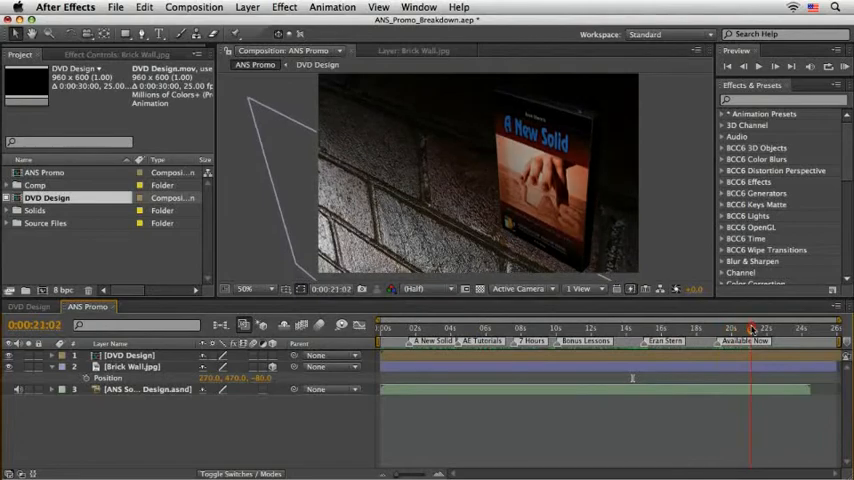
pyautogui.click(447, 328)
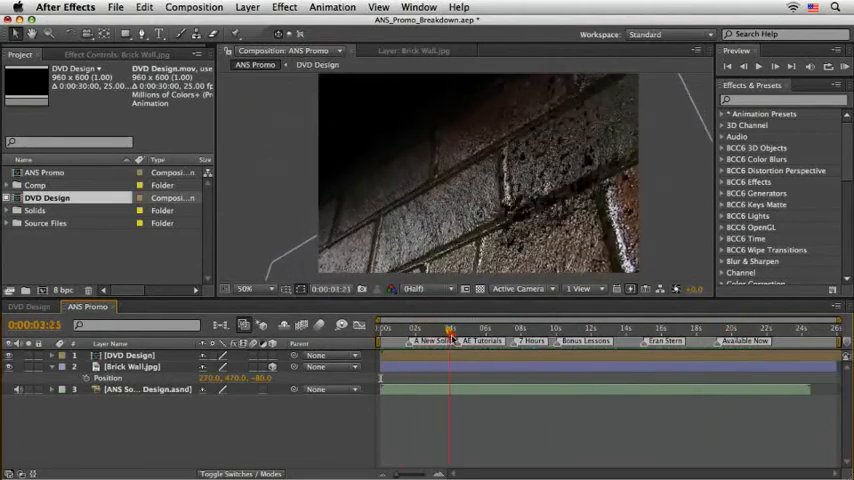
pyautogui.click(514, 329)
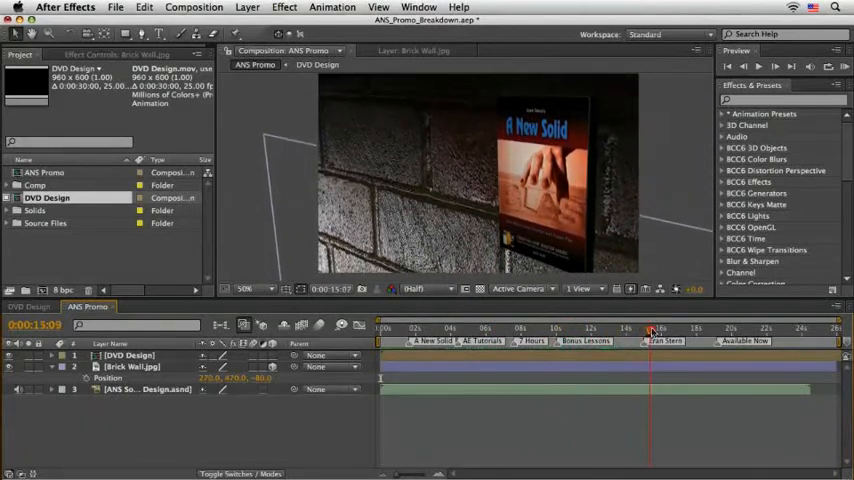
pyautogui.moveTo(655, 327); pyautogui.dragTo(680, 327)
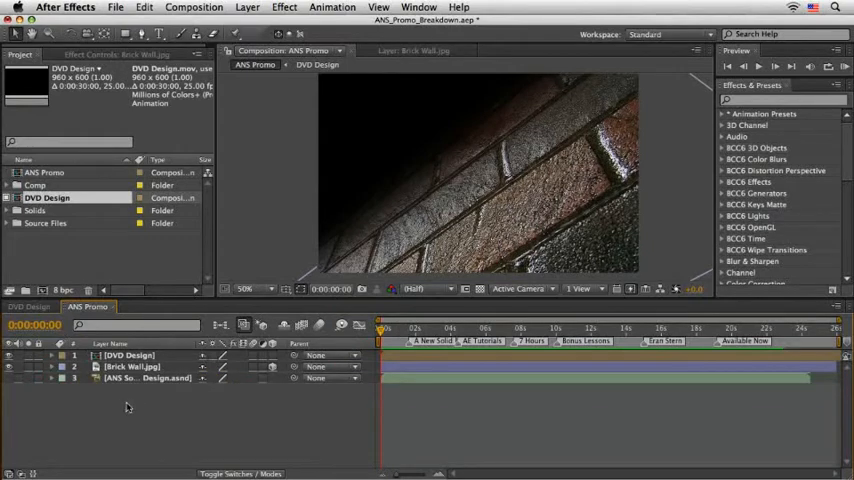
# Create a comp-sized grey solid named 'A New Solid' via Layer > New > Solid
pyautogui.click(254, 7)
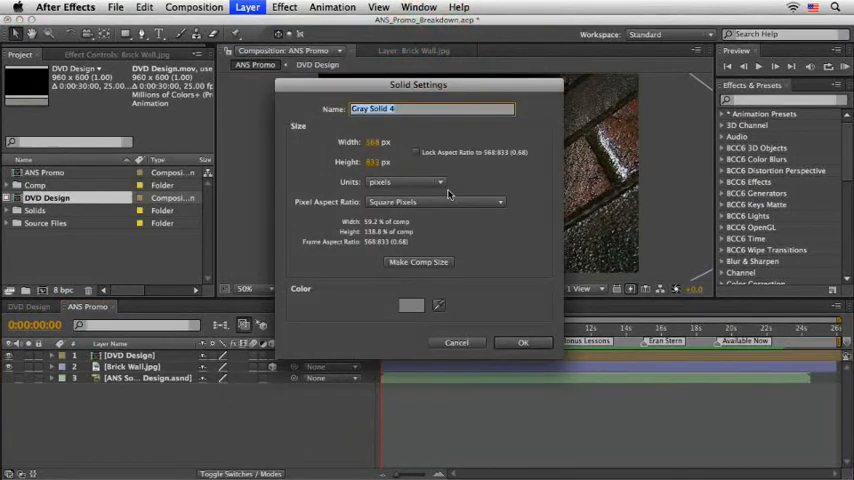
pyautogui.write('A New')
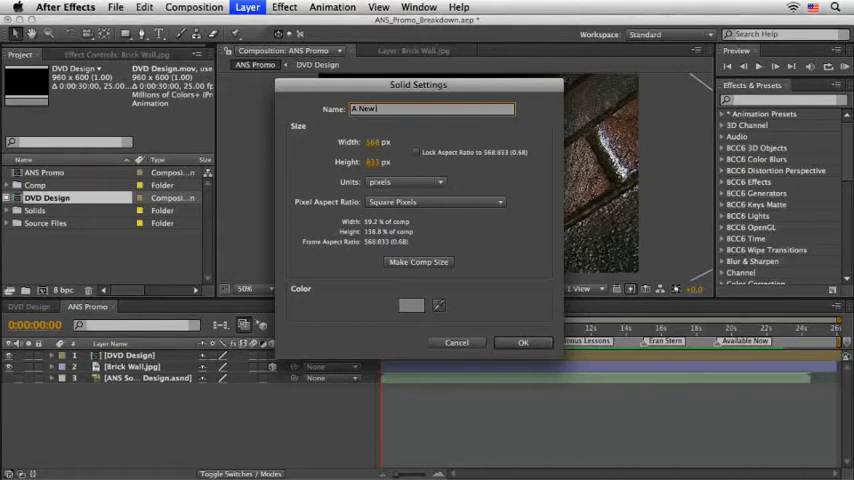
pyautogui.write('Solid')
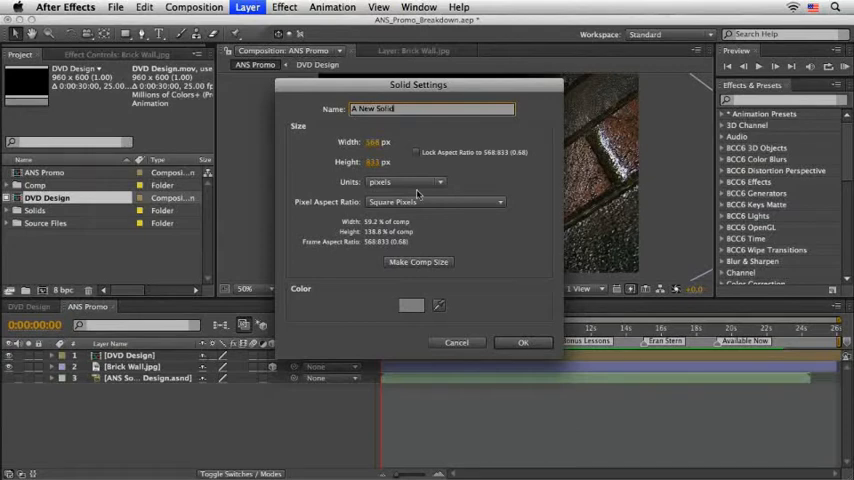
pyautogui.click(418, 262)
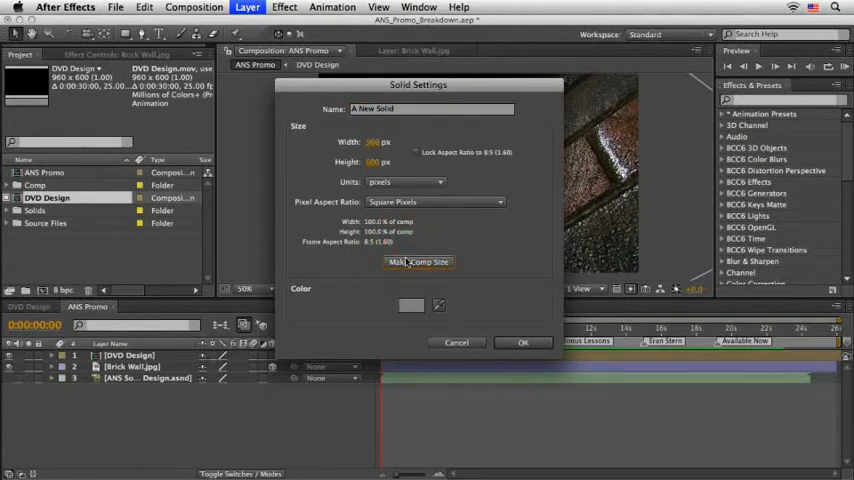
pyautogui.click(523, 342)
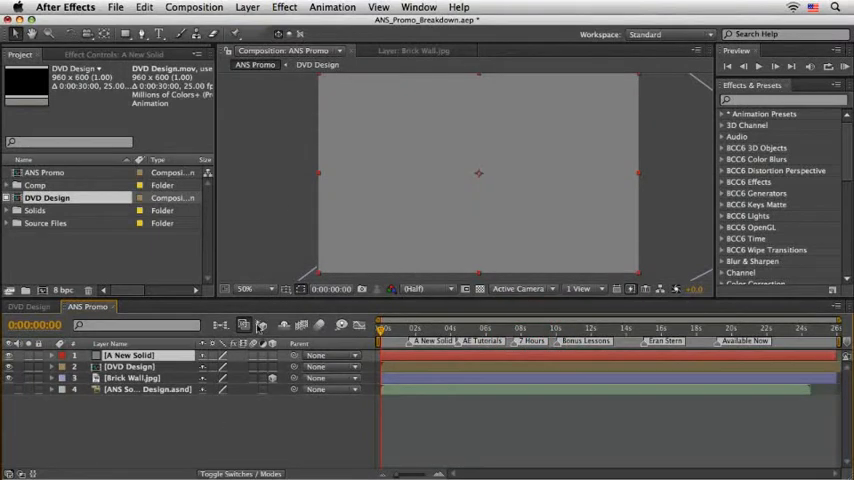
# Apply BCC Extruded Text to the solid and enter the title 'A New Solid'
pyautogui.click(281, 7)
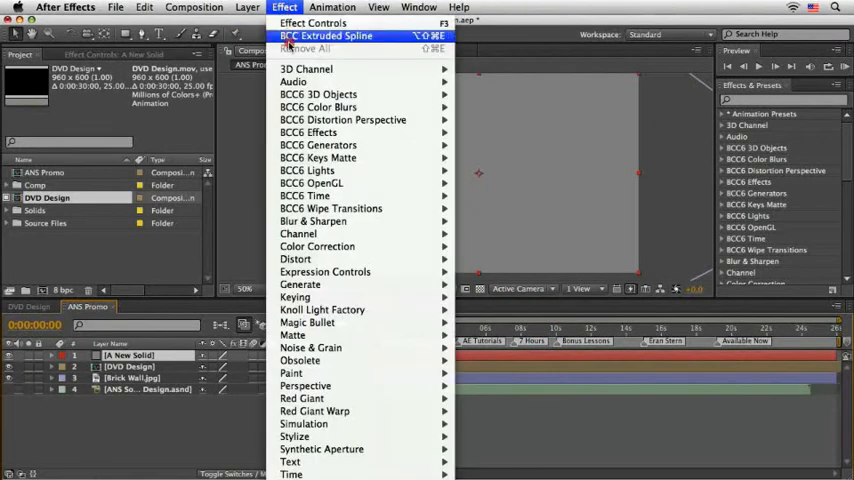
pyautogui.moveTo(340, 94)
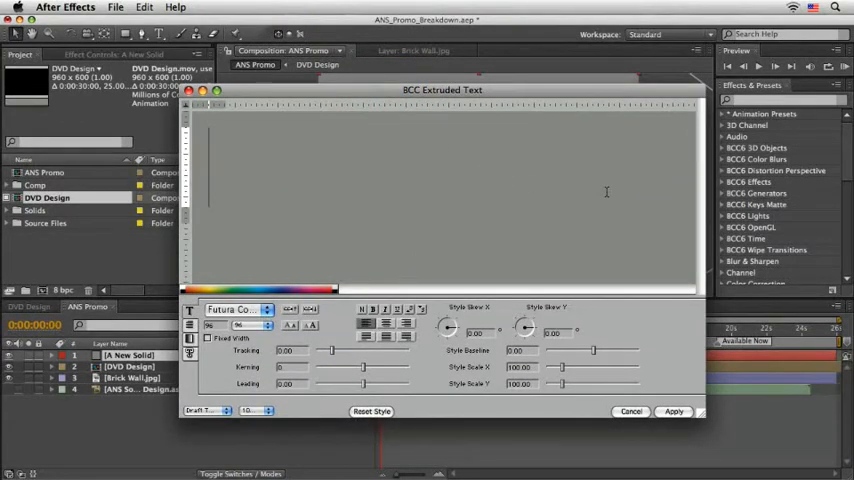
pyautogui.write('A')
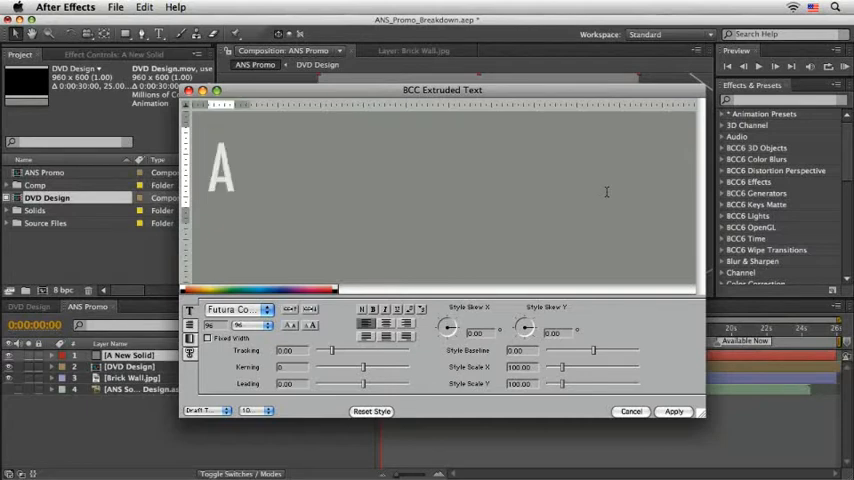
pyautogui.write('New So')
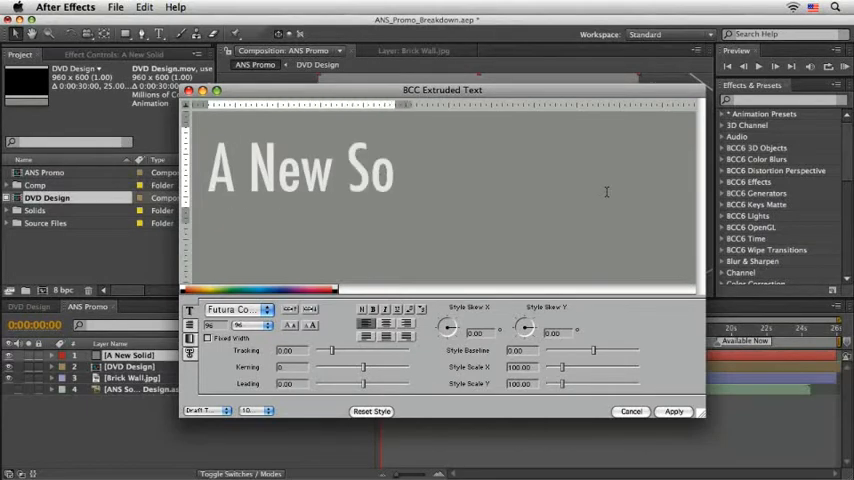
pyautogui.write('lid')
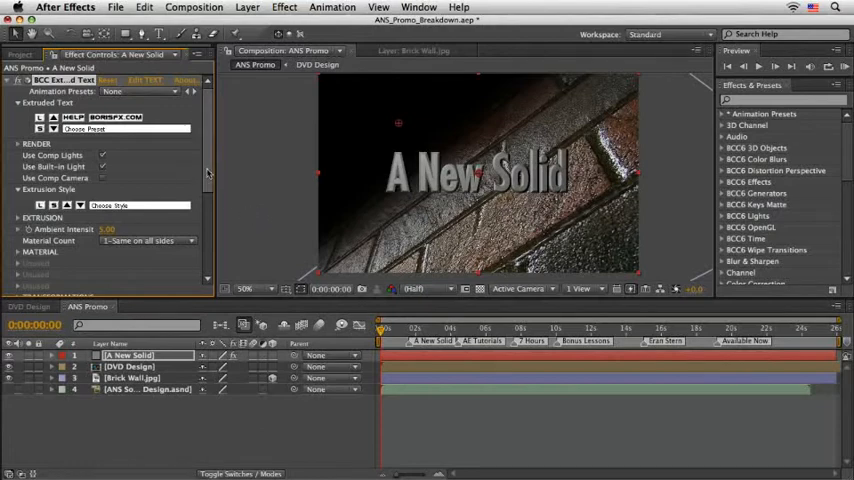
# Apply the extruded title and set its Rotate X to -60 and Rotate Y to 40
pyautogui.scroll(-3)
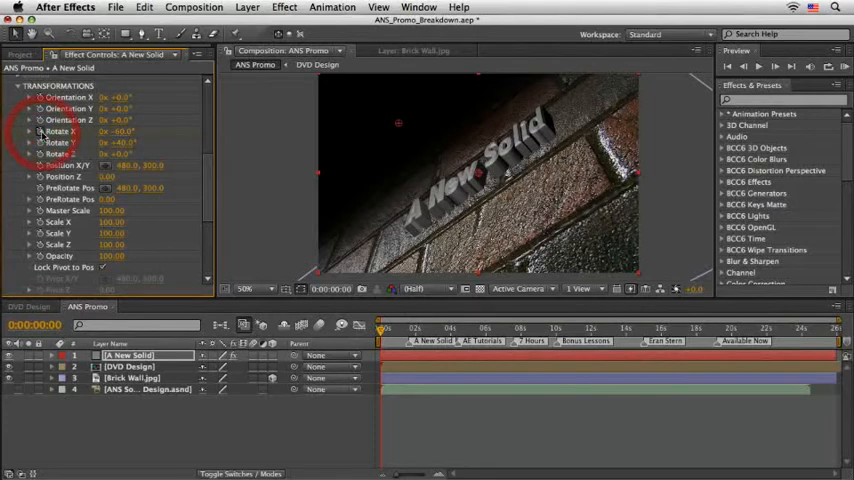
# Jump to 24.06 and set Rotate X keyframes so the title swings upright
pyautogui.click(35, 324)
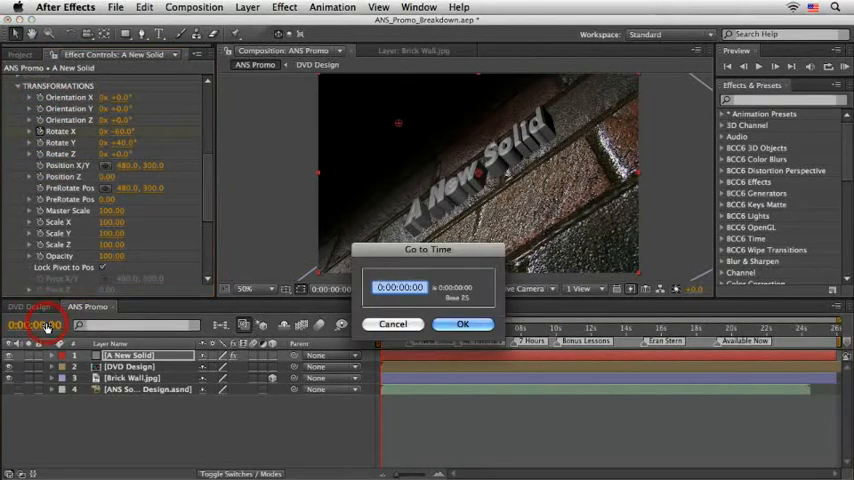
pyautogui.write('24.06')
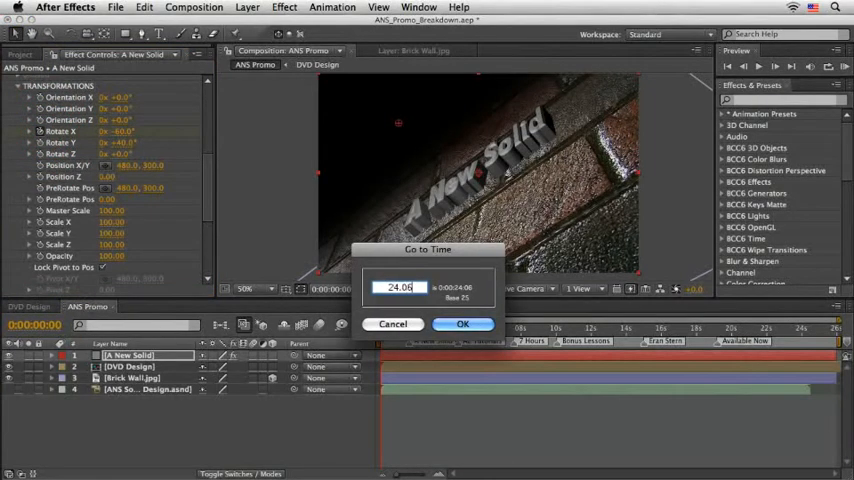
pyautogui.click(462, 323)
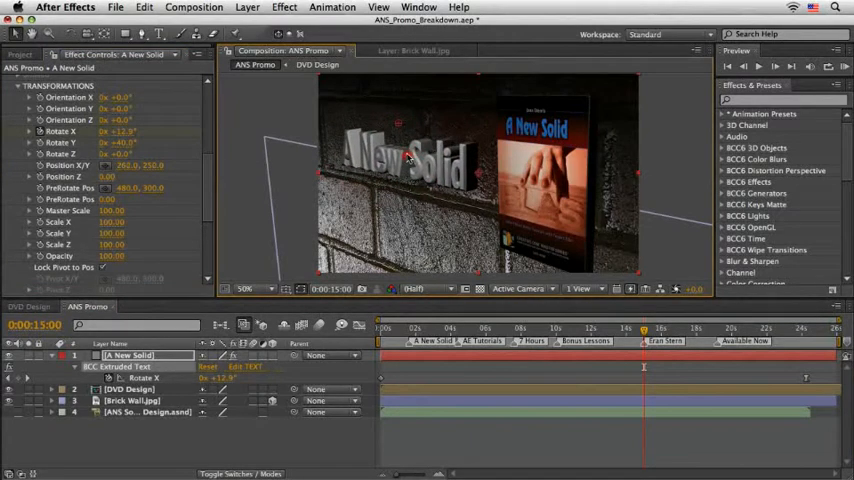
# Nudge the title into place and set Position keyframes near 2 and 3 seconds
pyautogui.moveTo(407, 165); pyautogui.dragTo(407, 150)
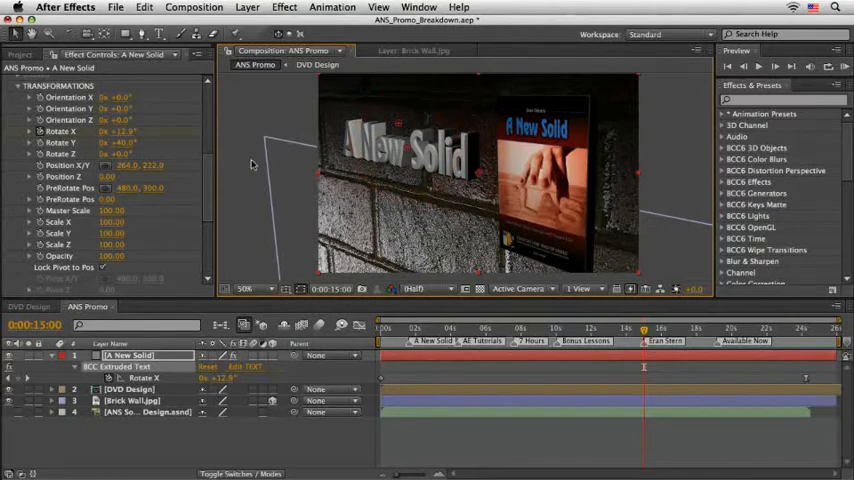
pyautogui.doubleClick(133, 165)
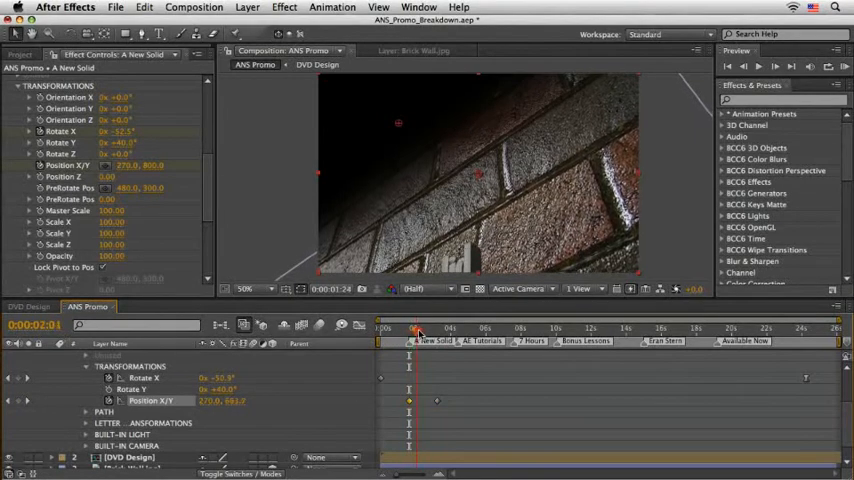
# Check the title around 3 seconds and add a Position keyframe at 270, 725 near 7:20
pyautogui.click(429, 328)
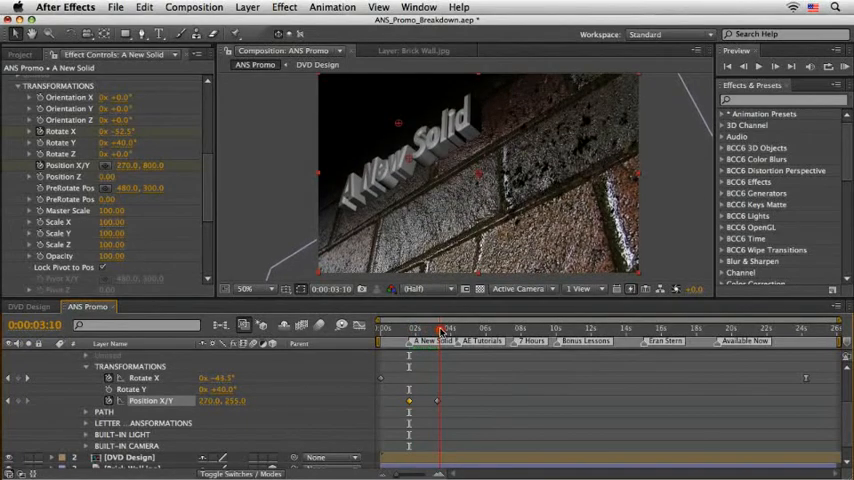
pyautogui.click(455, 328)
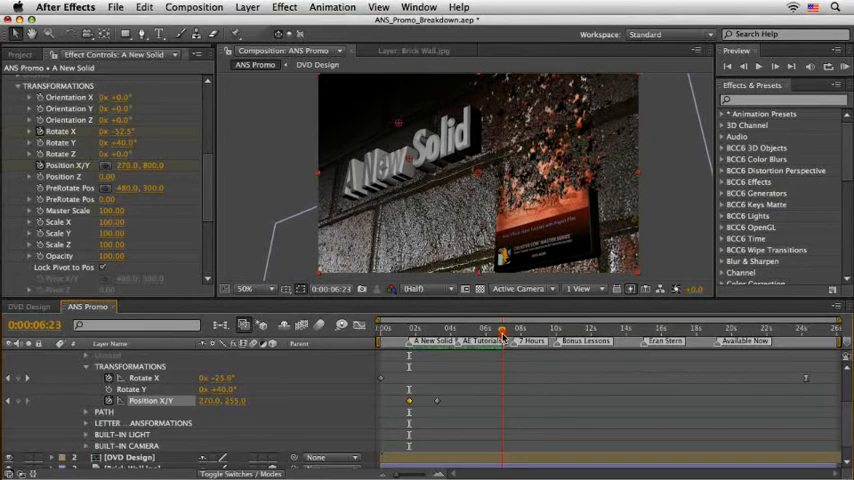
pyautogui.click(501, 328)
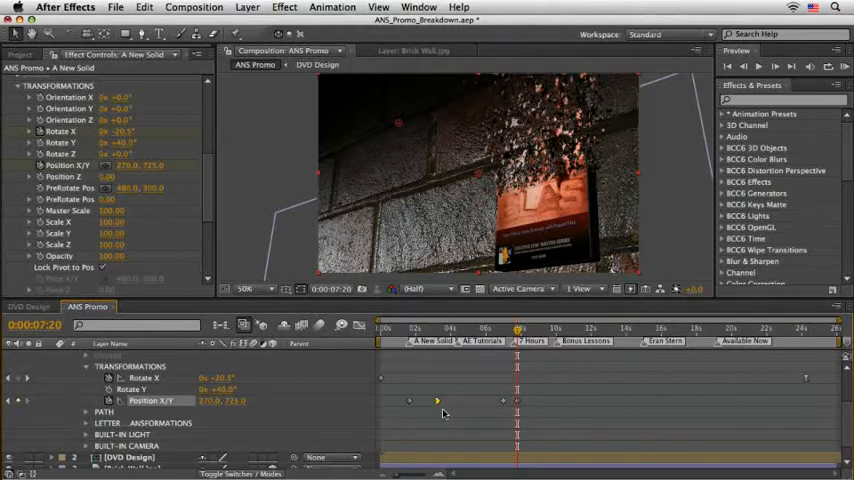
# Save the project and return the time indicator to frame 0
pyautogui.click(505, 397)
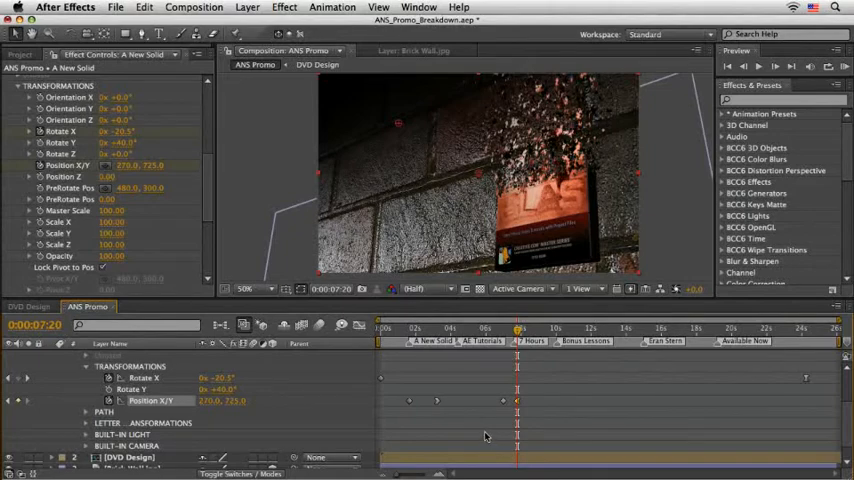
pyautogui.click(377, 327)
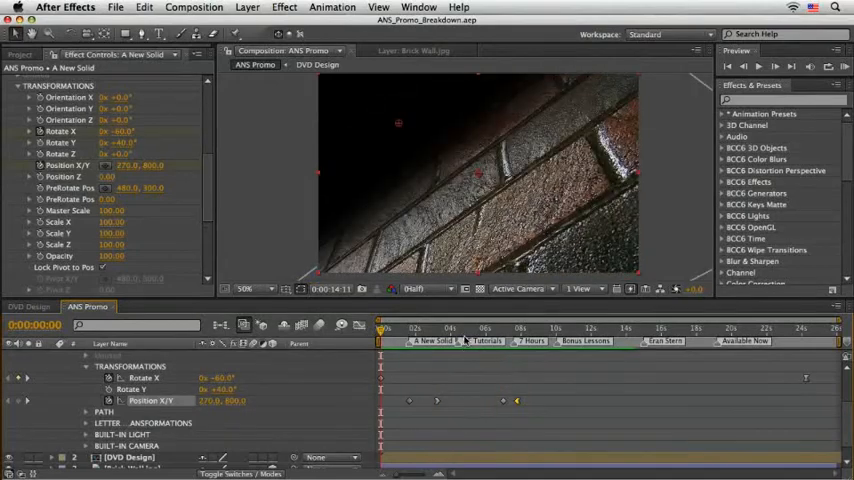
pyautogui.click(482, 328)
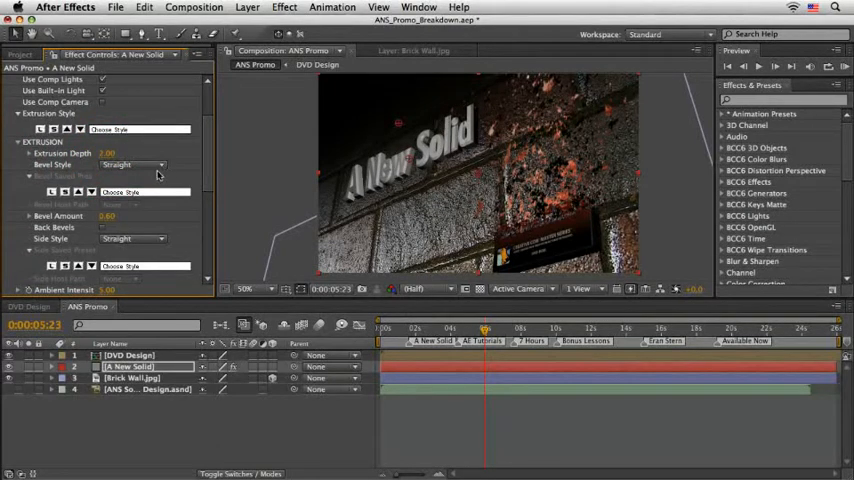
# Change the A New Solid title's extrusion bevel style from Straight to Convex
pyautogui.click(150, 164)
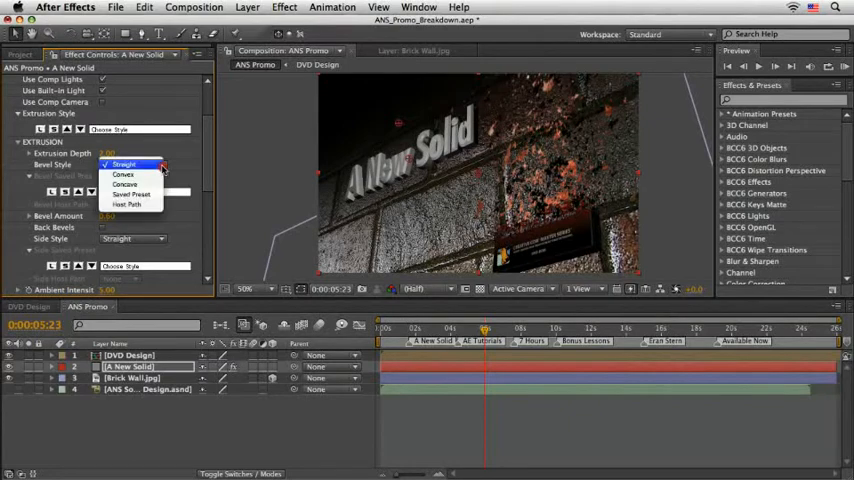
pyautogui.moveTo(125, 175)
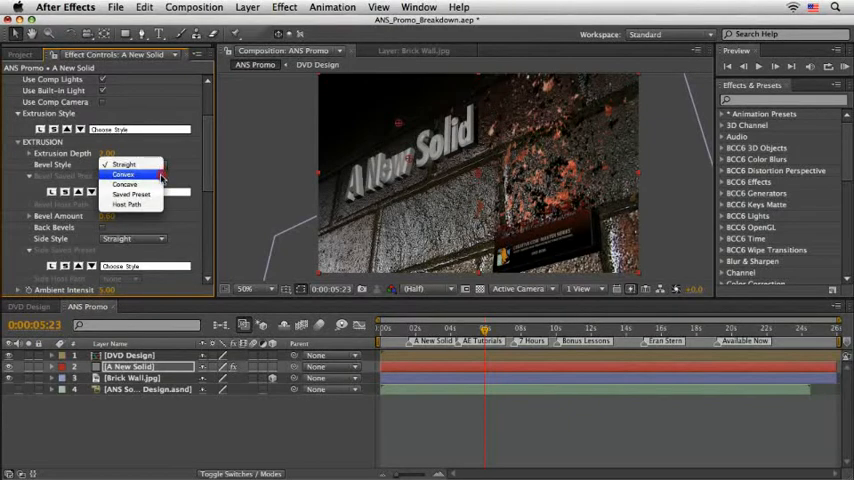
pyautogui.click(121, 176)
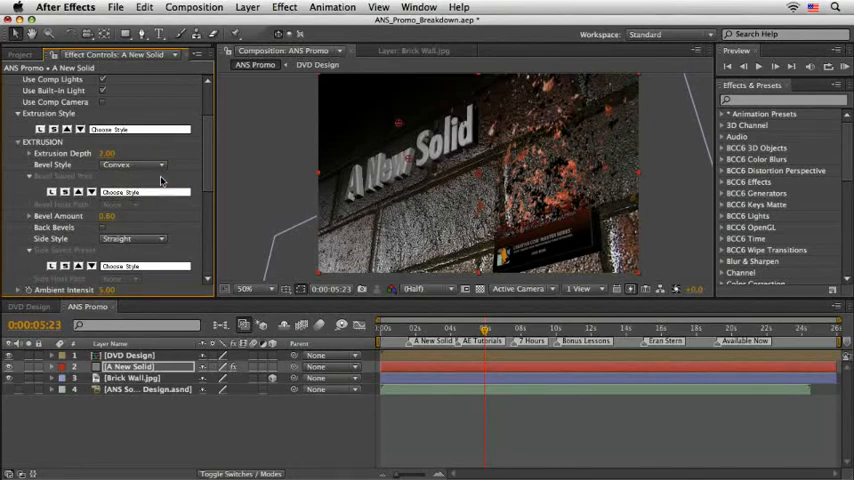
pyautogui.moveTo(172, 218)
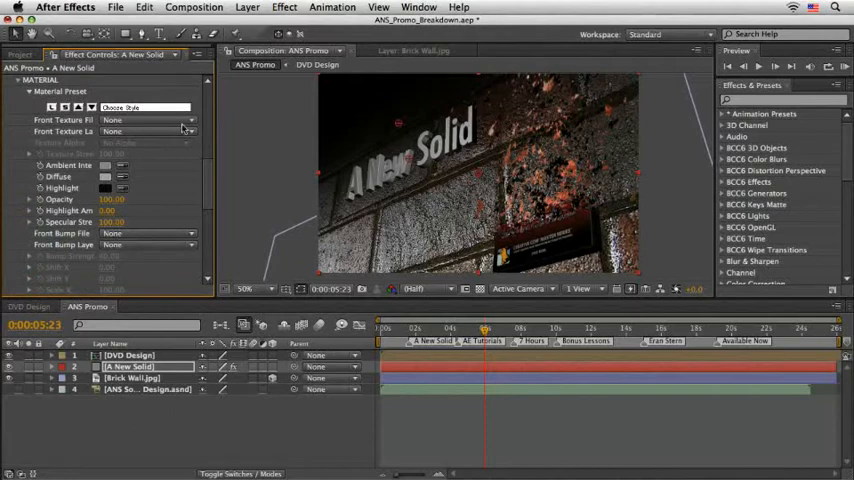
# Set the title's Front Texture File to stone-Creamy White Marble
pyautogui.click(150, 107)
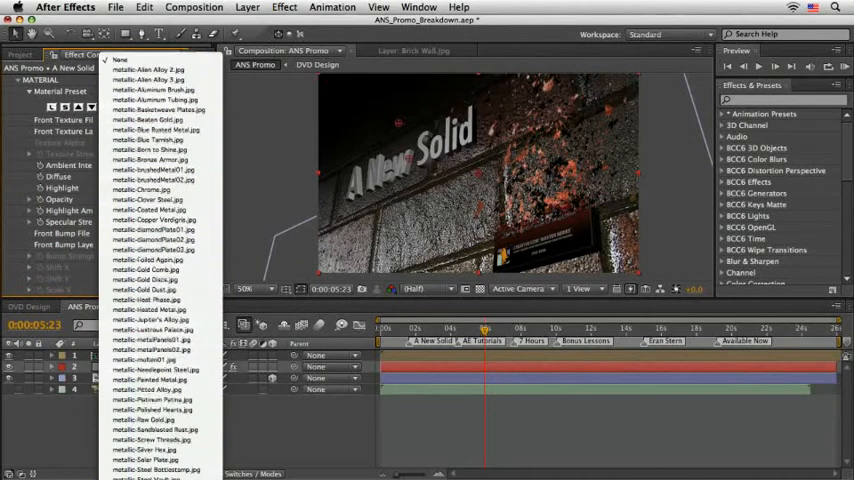
pyautogui.scroll(-3)
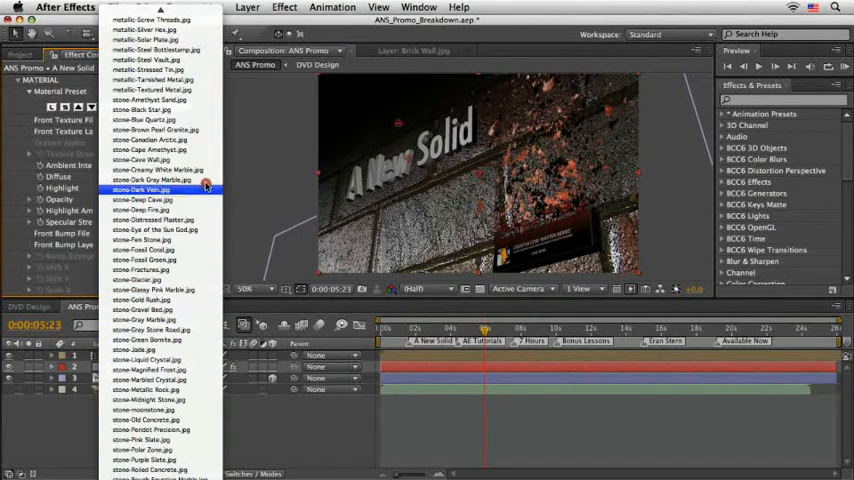
pyautogui.click(160, 189)
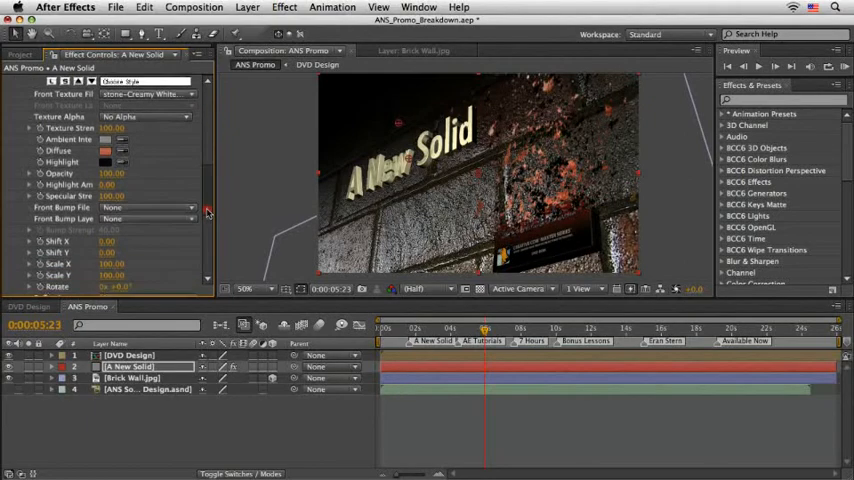
# Set the title's Front Bump File to stone-Marbled Crystal.jpg
pyautogui.scroll(-3)
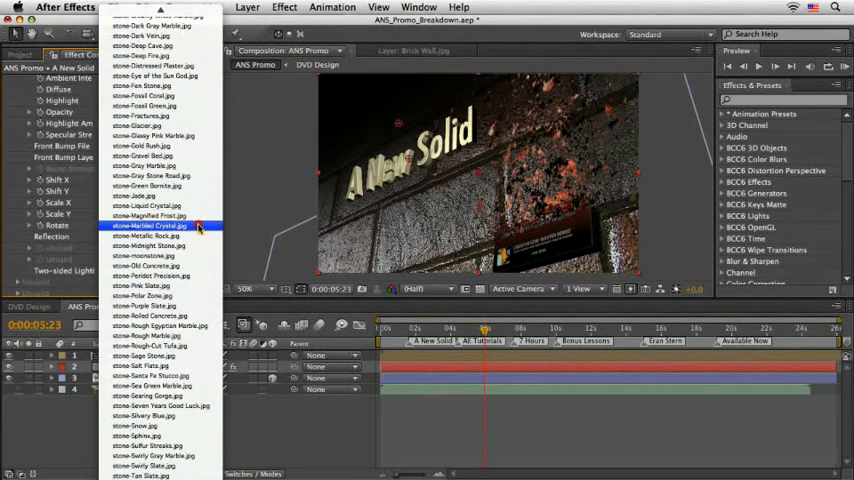
pyautogui.click(150, 225)
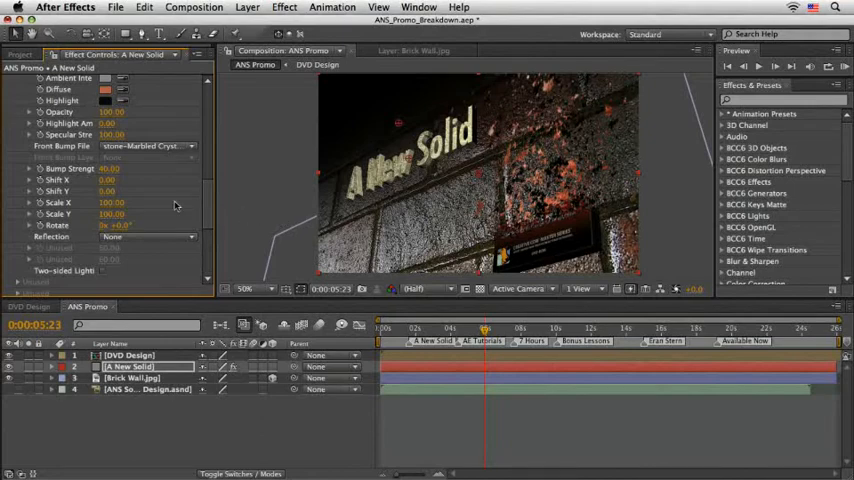
pyautogui.scroll(-3)
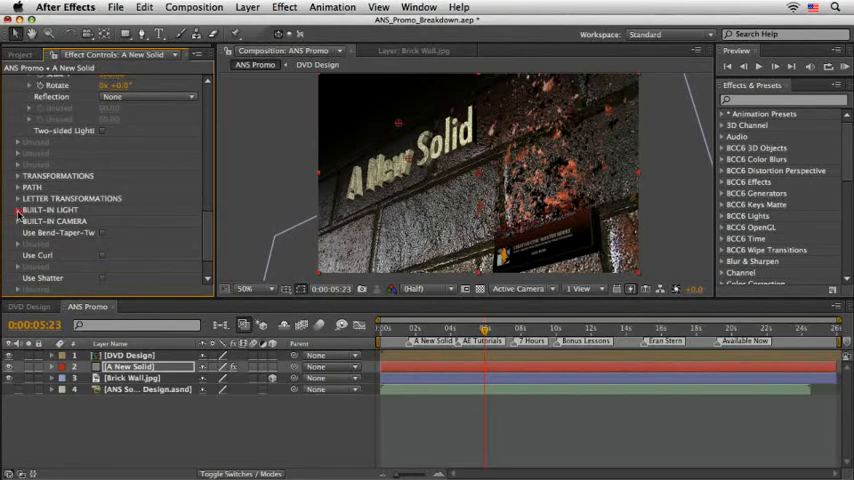
# Expand Built-in Light and change Source Z from 0.40 to 0.20
pyautogui.click(17, 210)
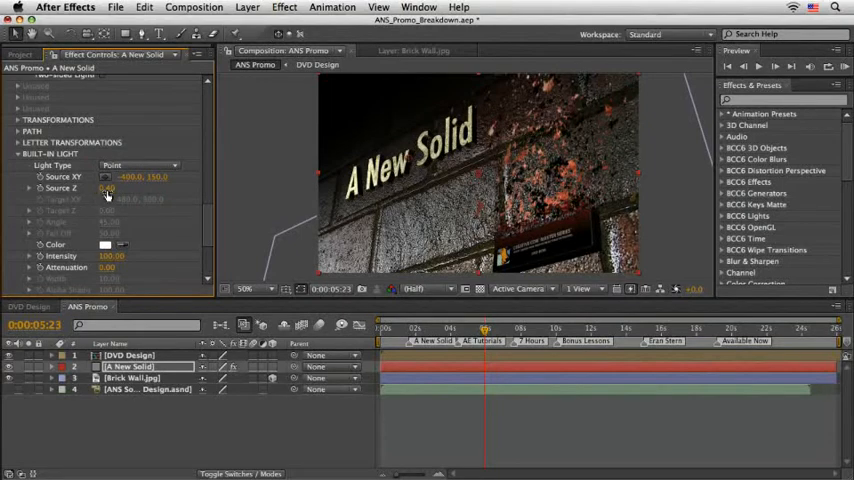
pyautogui.click(115, 194)
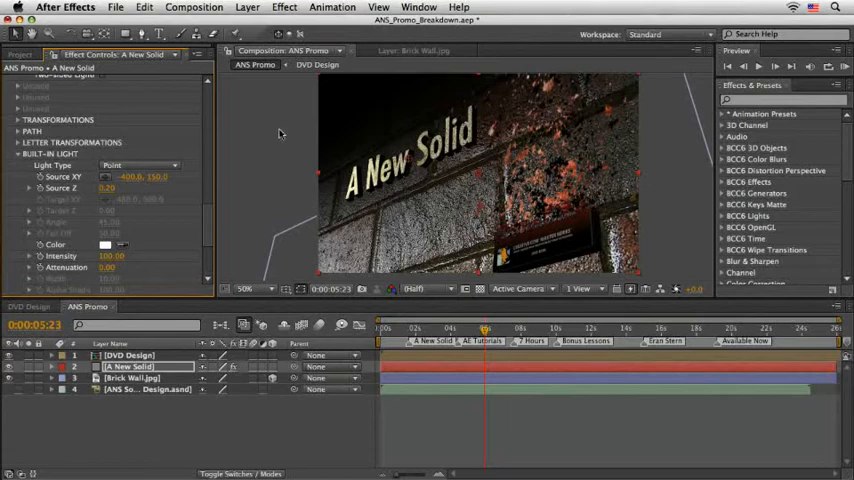
# Add a Drop Shadow (50% opacity, distance 5, softness 20) and copy it to DVD Design
pyautogui.click(303, 8)
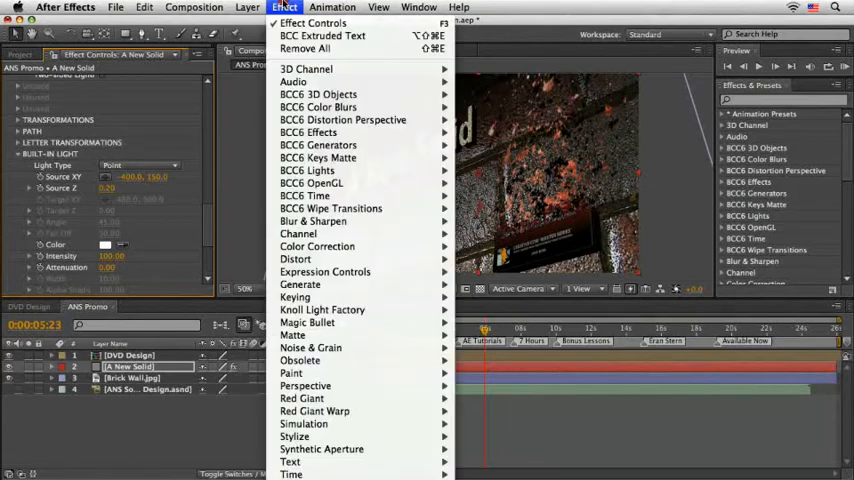
pyautogui.moveTo(300, 81)
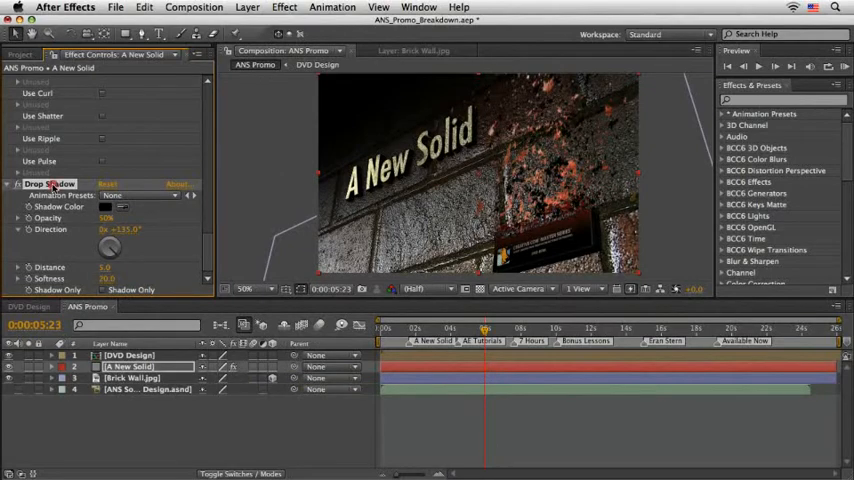
pyautogui.click(149, 9)
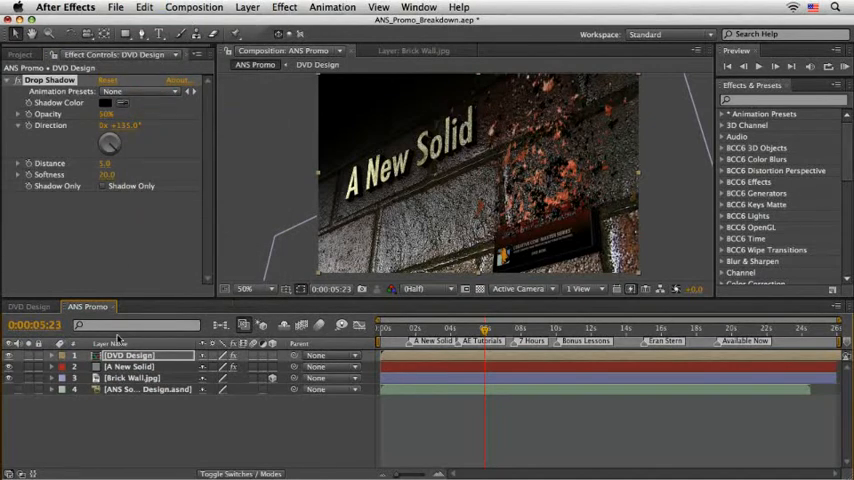
# In the Project panel, expand the Comp folder and open ANS Promo Final
pyautogui.click(120, 373)
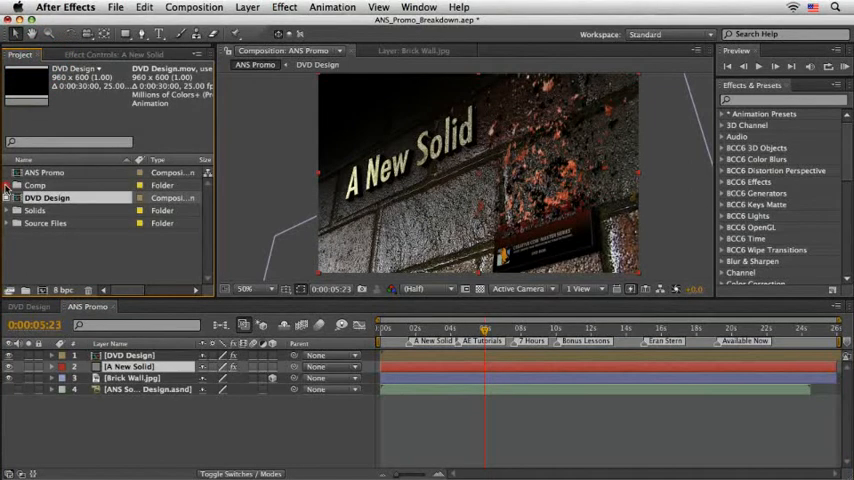
pyautogui.click(11, 187)
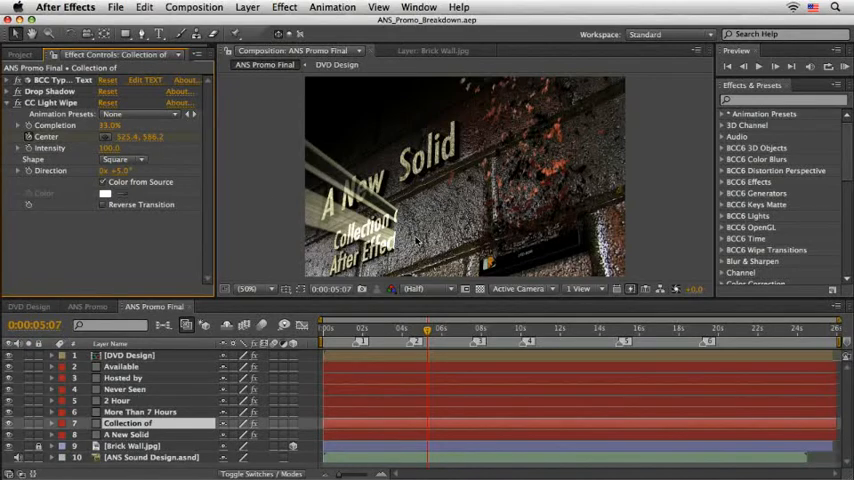
# Add ANS Promo Final to the Render Queue via Composition > Make Movie
pyautogui.click(180, 9)
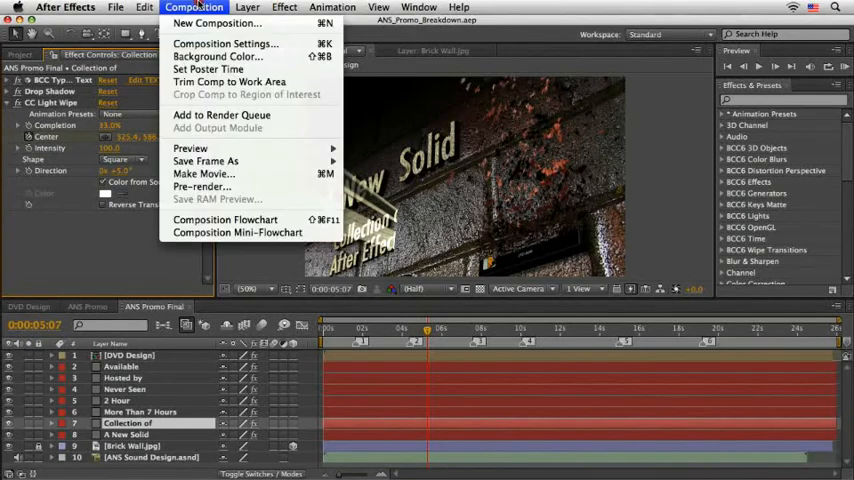
pyautogui.moveTo(204, 173)
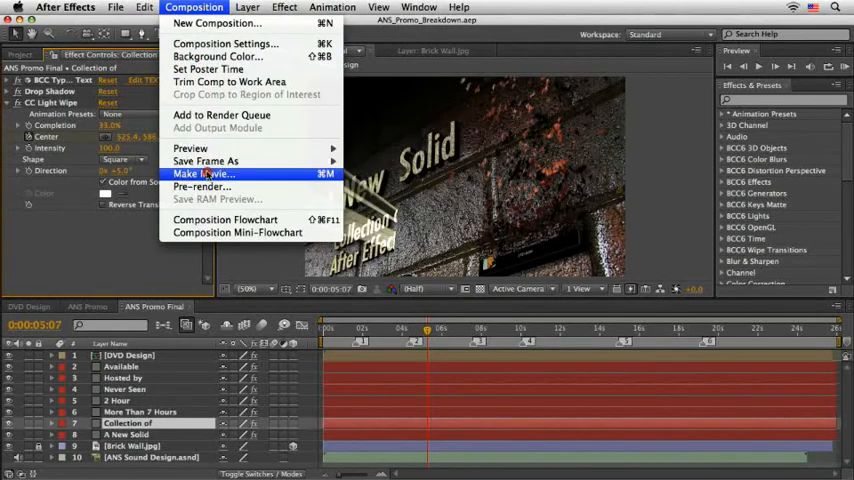
pyautogui.click(201, 175)
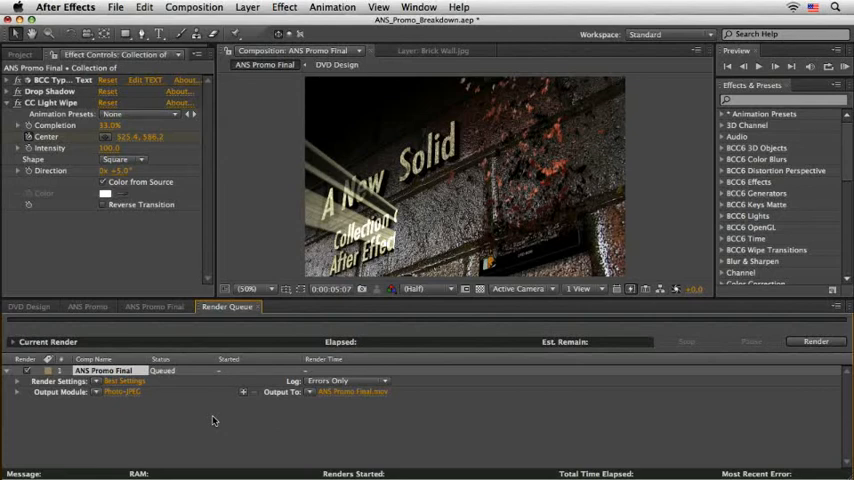
pyautogui.click(152, 307)
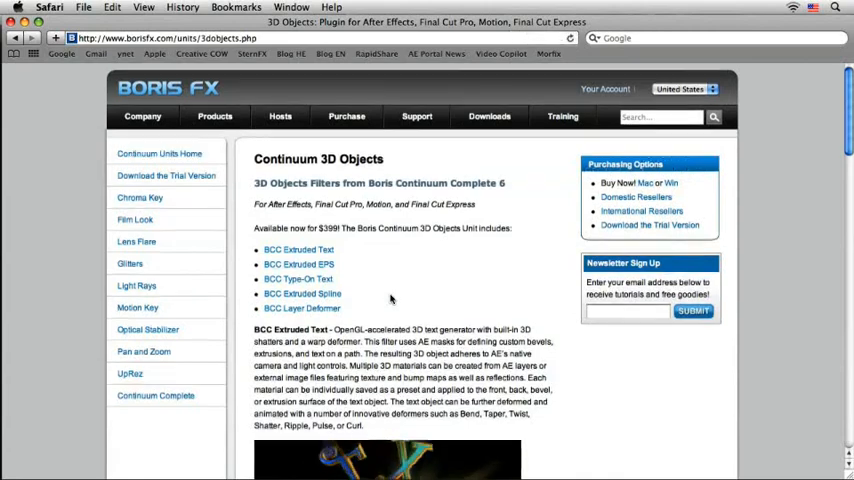
# Navigate from Boris FX through Creative COW Master Series to the sternfx.com A New Solid DVD page
pyautogui.scroll(-3)
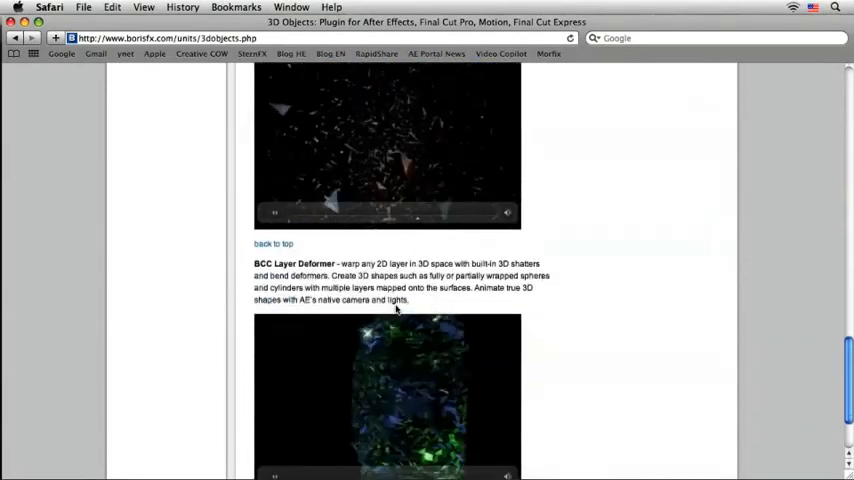
pyautogui.scroll(-3)
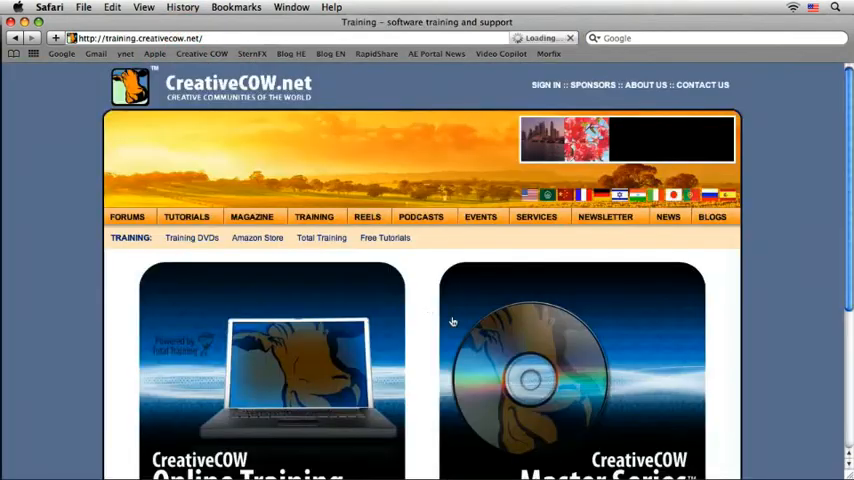
pyautogui.click(558, 337)
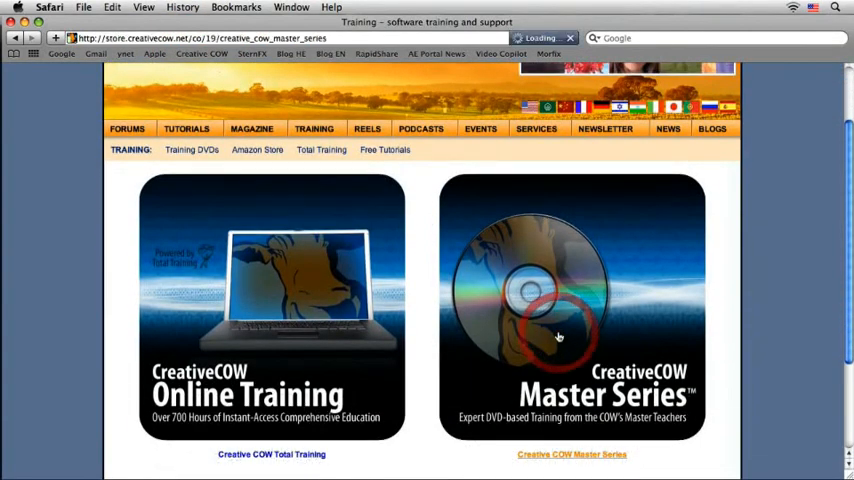
pyautogui.click(556, 334)
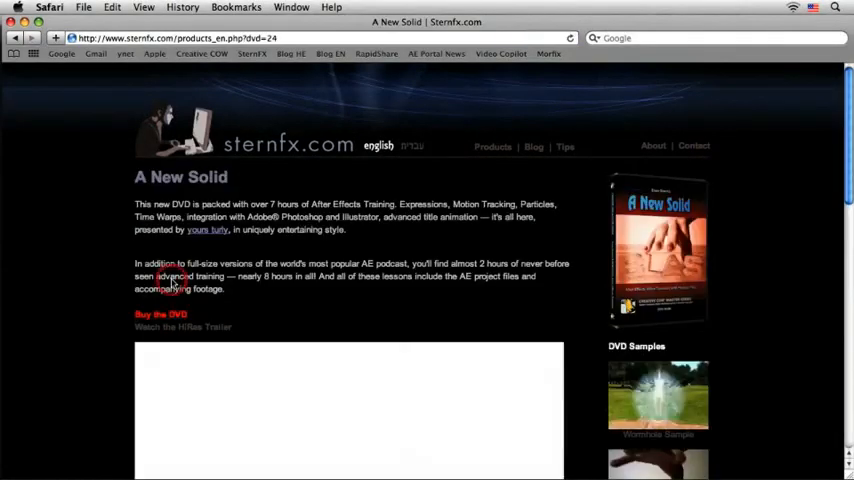
pyautogui.scroll(-3)
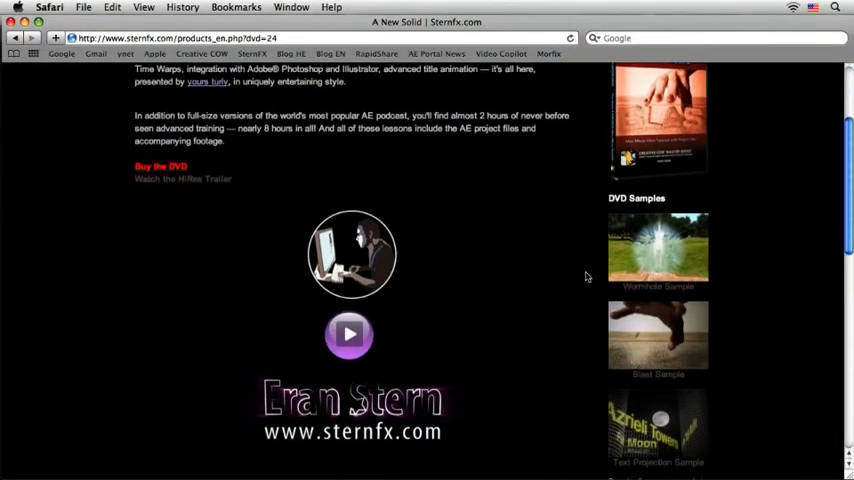
pyautogui.scroll(-3)
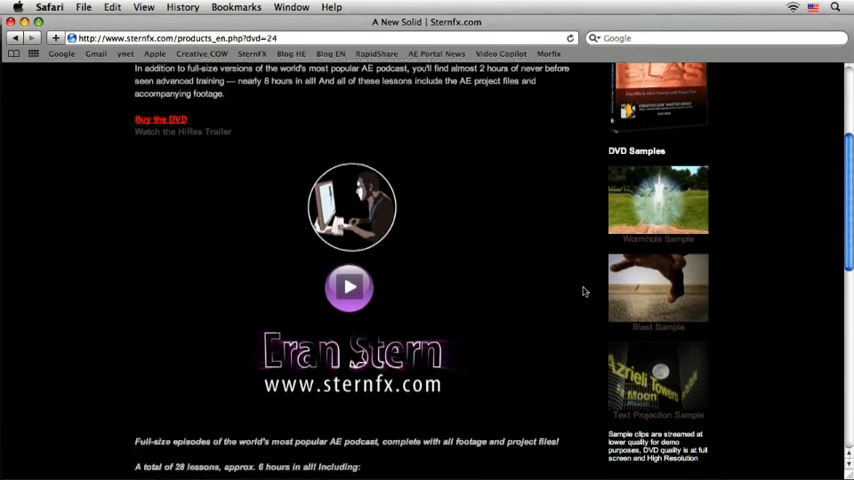